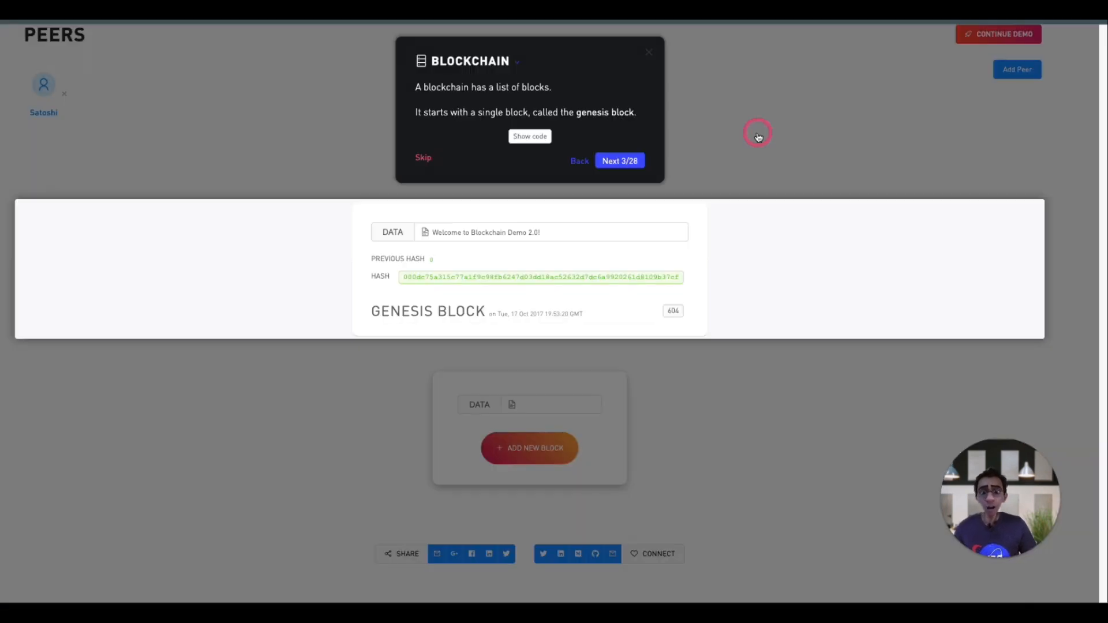
mouse_move(758, 138)
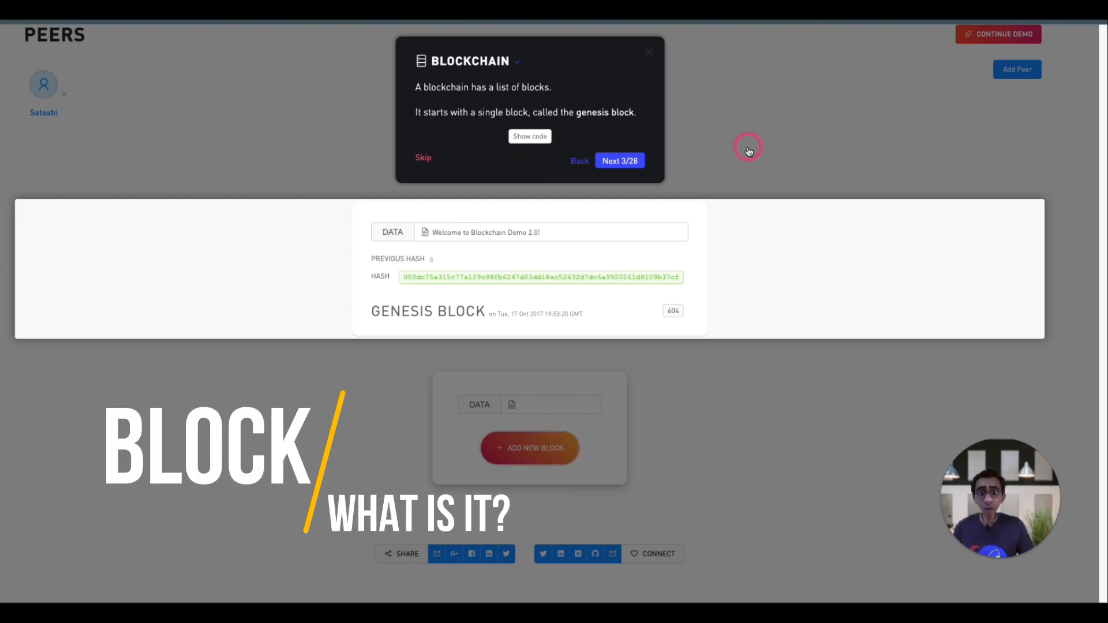
Advance the tour to step 4 of 28, the list of what each block stores
left_click(619, 160)
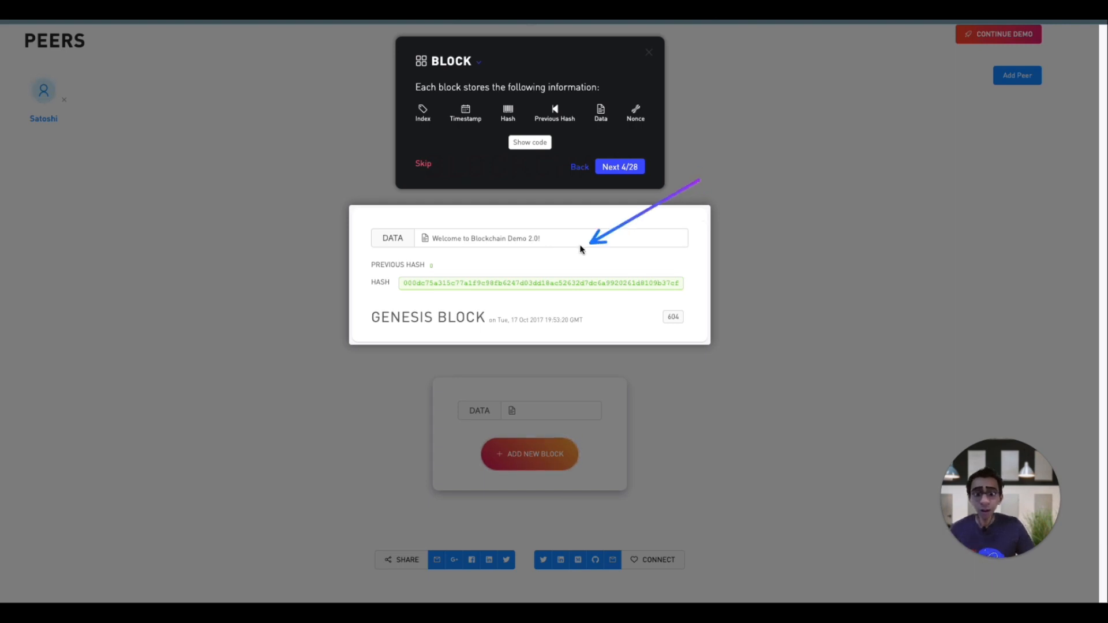
mouse_move(449, 257)
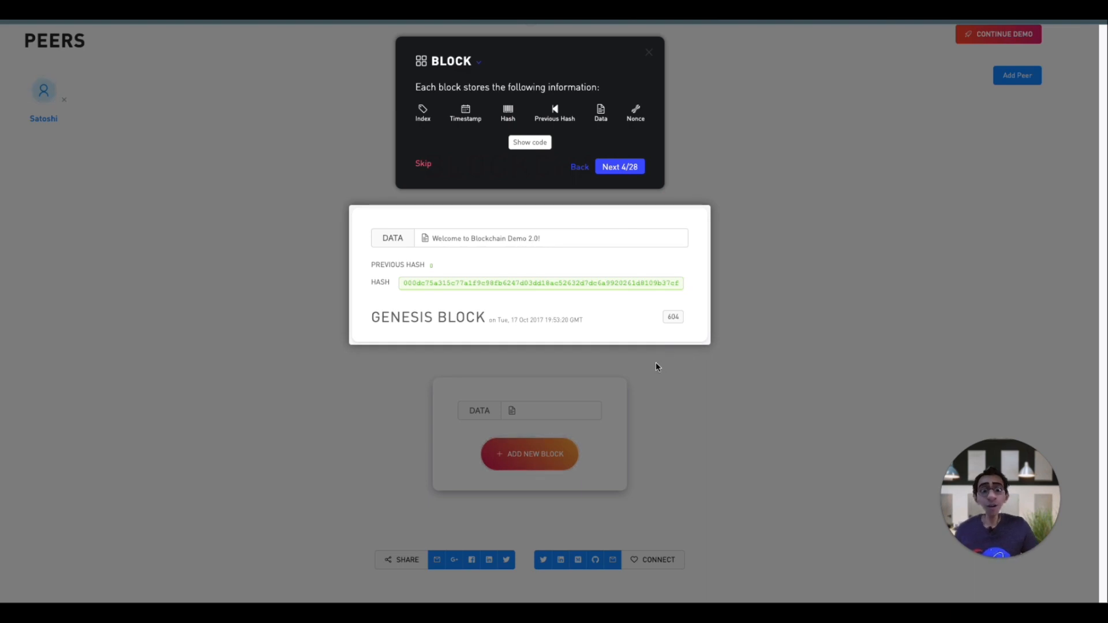
Advance the tour through the block index step to step 6 of 28, the timestamp explanation
left_click(619, 166)
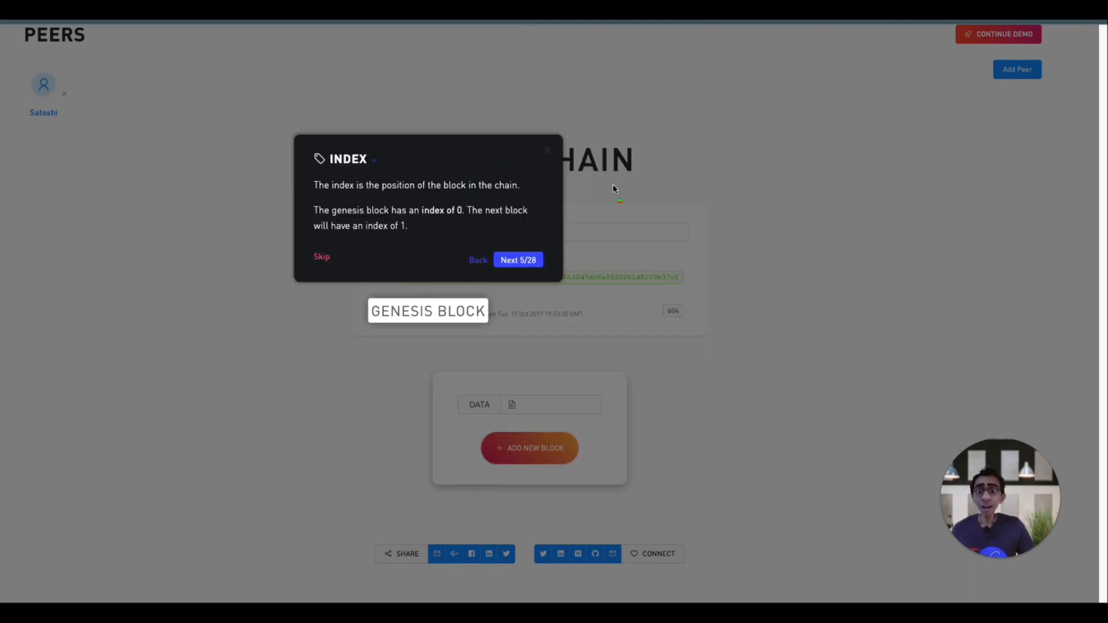
mouse_move(348, 423)
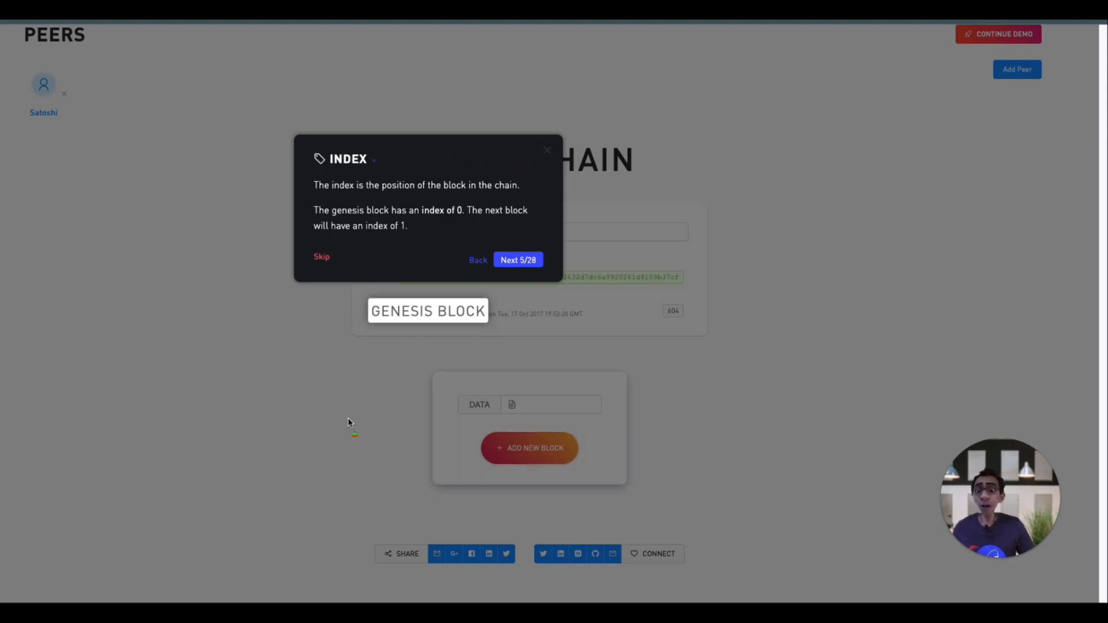
mouse_move(392, 401)
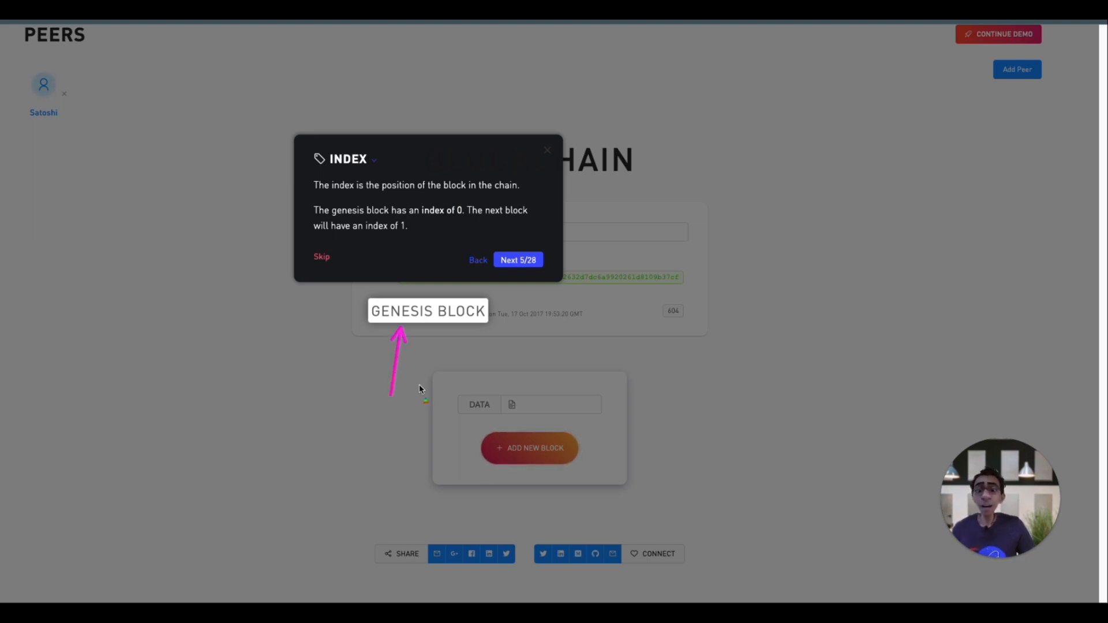
mouse_move(474, 331)
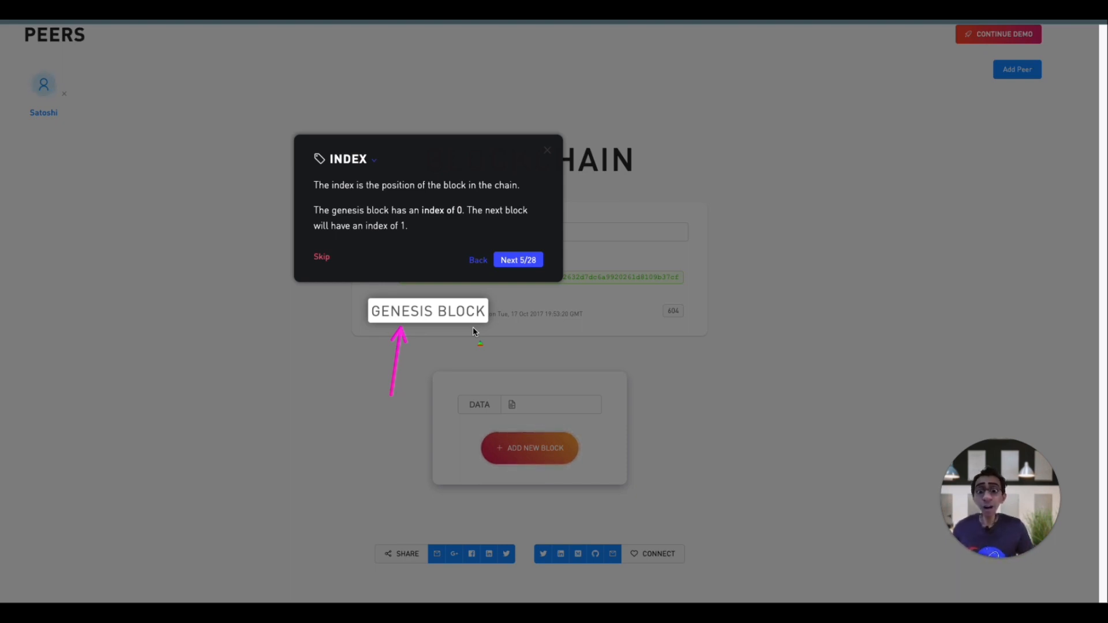
left_click(517, 260)
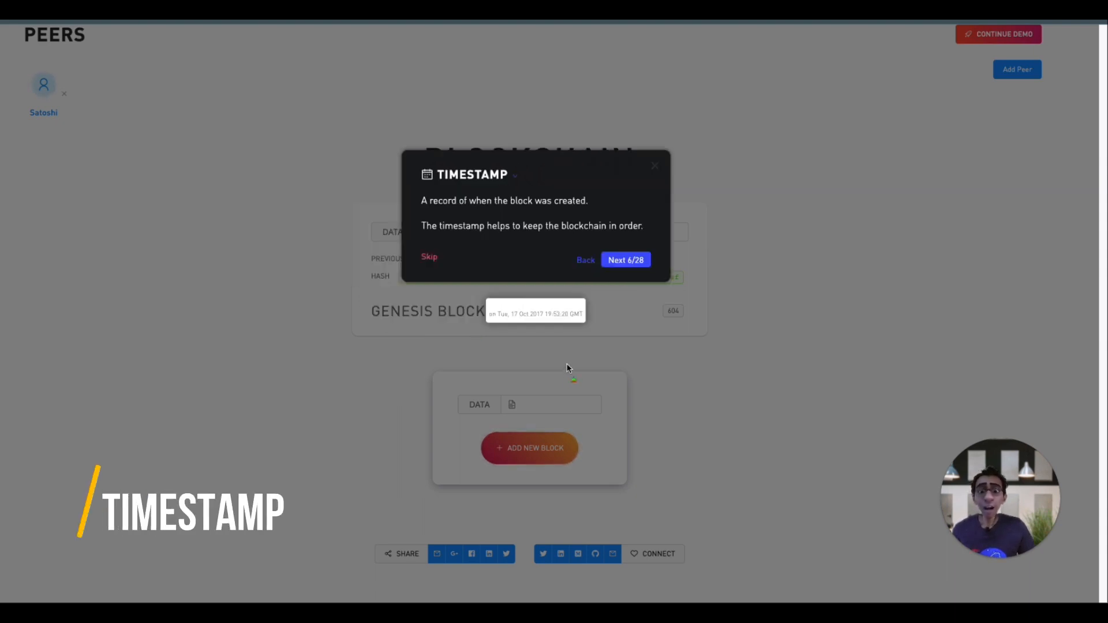
mouse_move(613, 353)
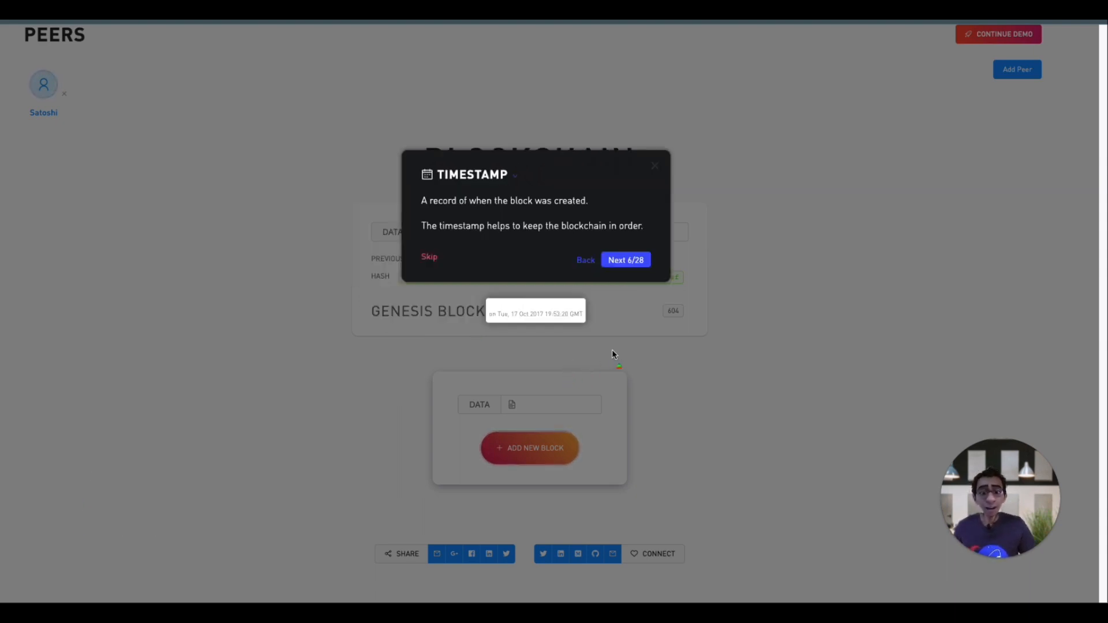
mouse_move(614, 360)
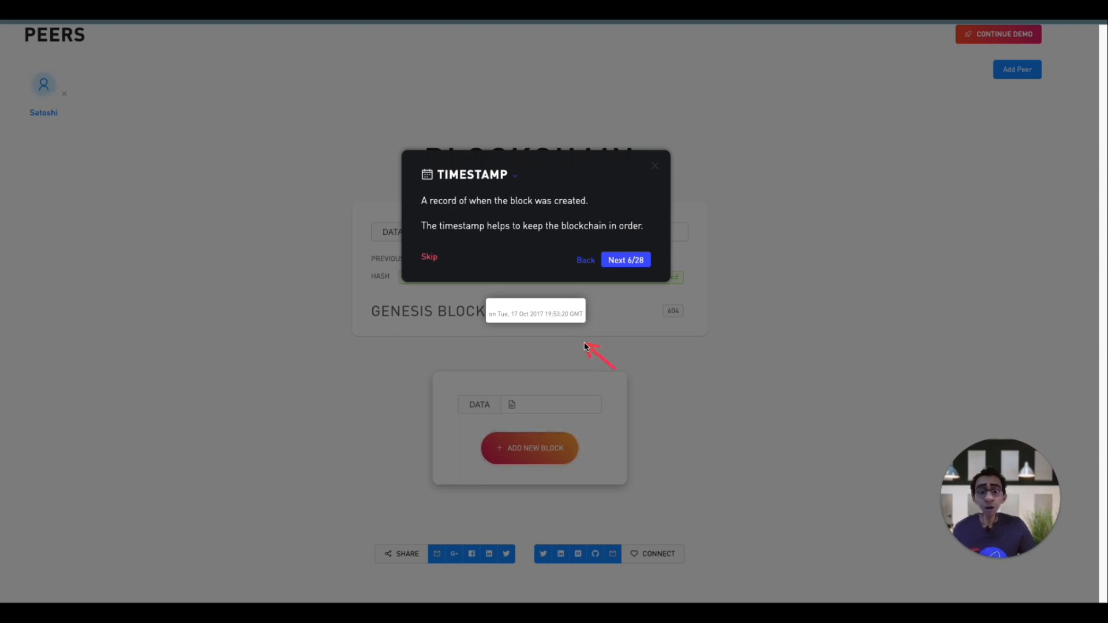
mouse_move(693, 367)
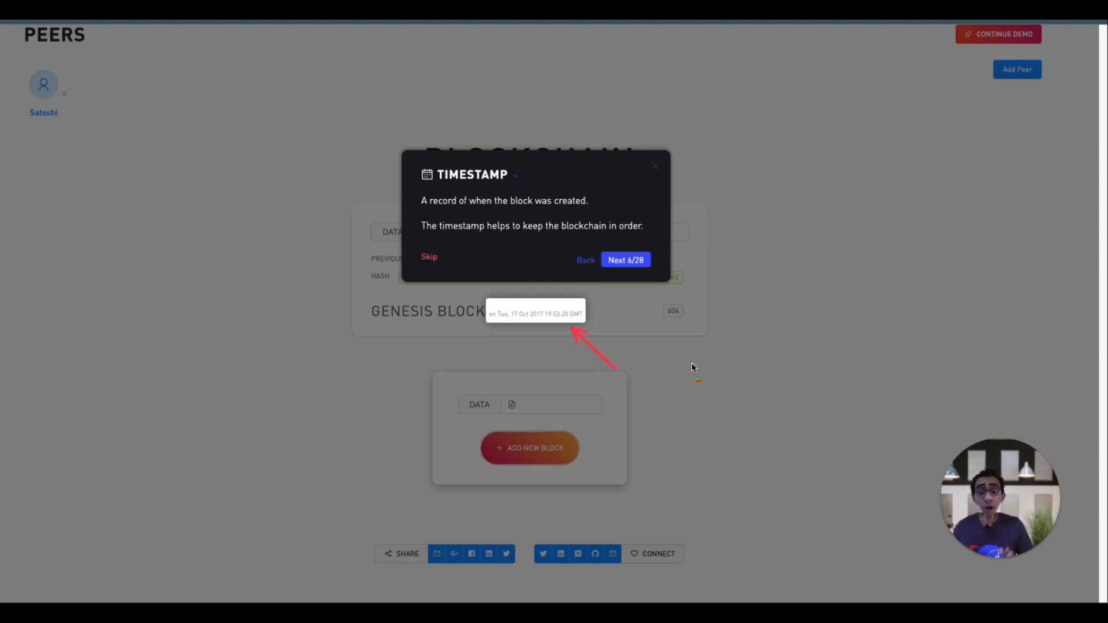
Advance the tour through the hash step to step 8 of 28, defining a valid hash and difficulty
left_click(625, 260)
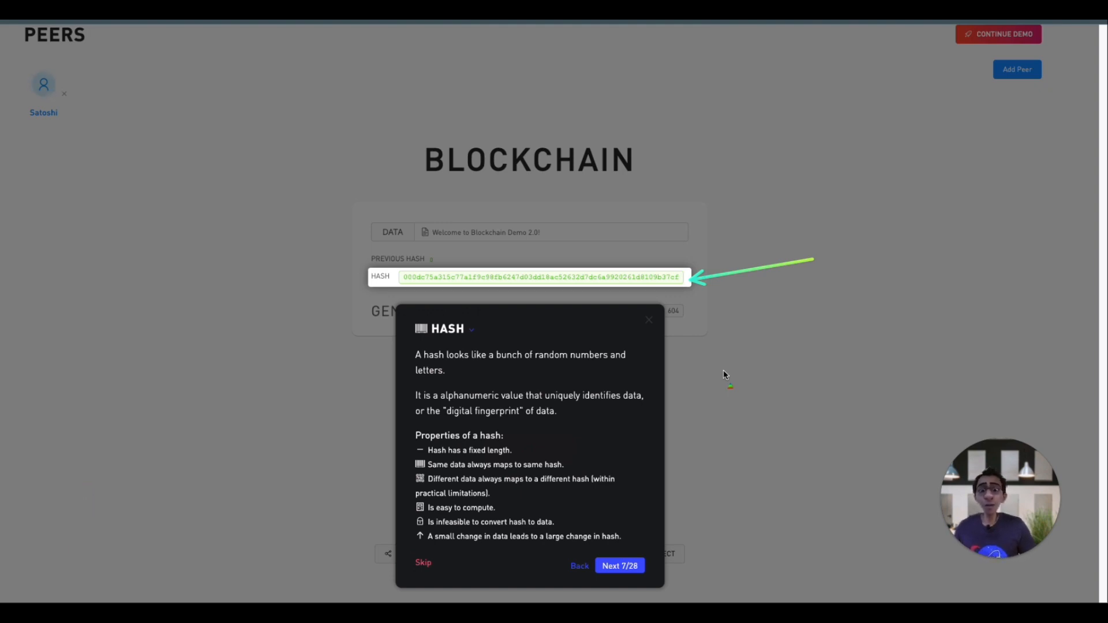
mouse_move(616, 443)
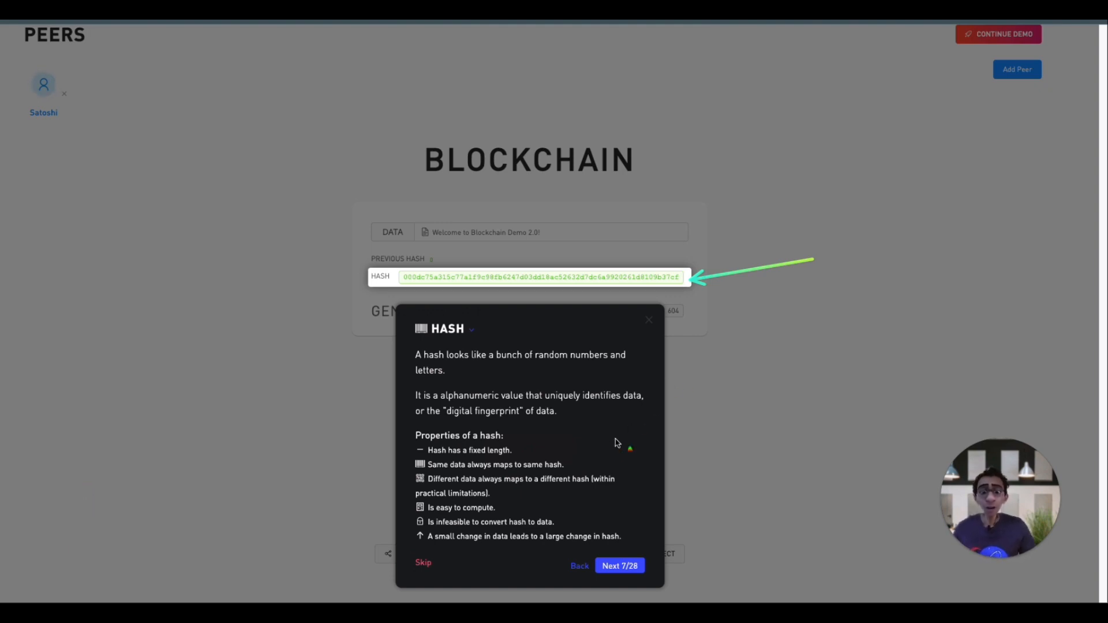
mouse_move(585, 450)
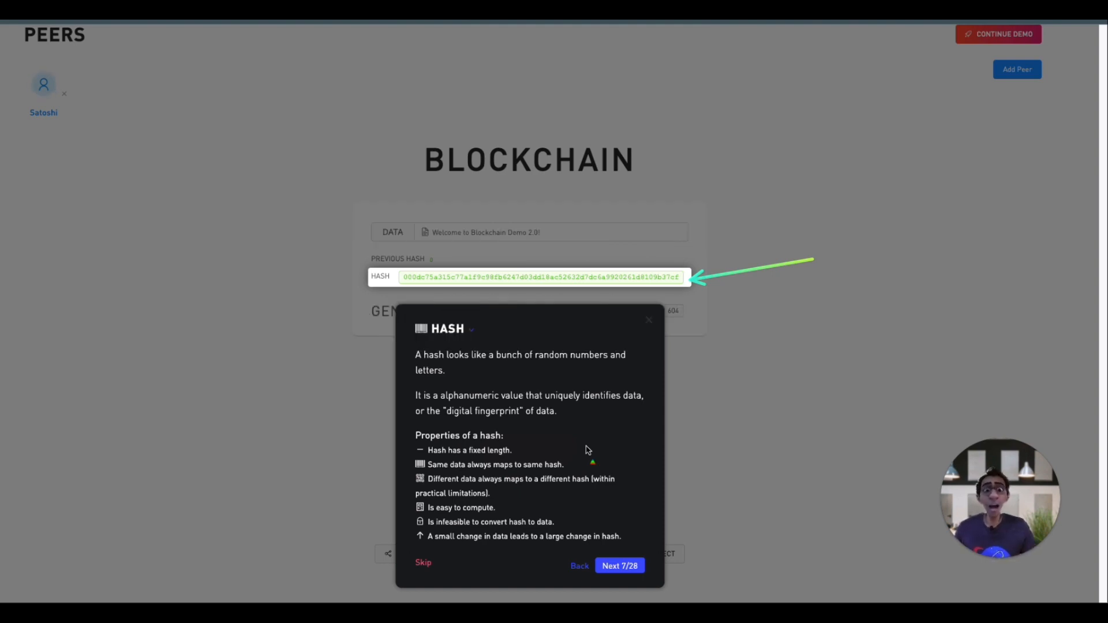
mouse_move(606, 469)
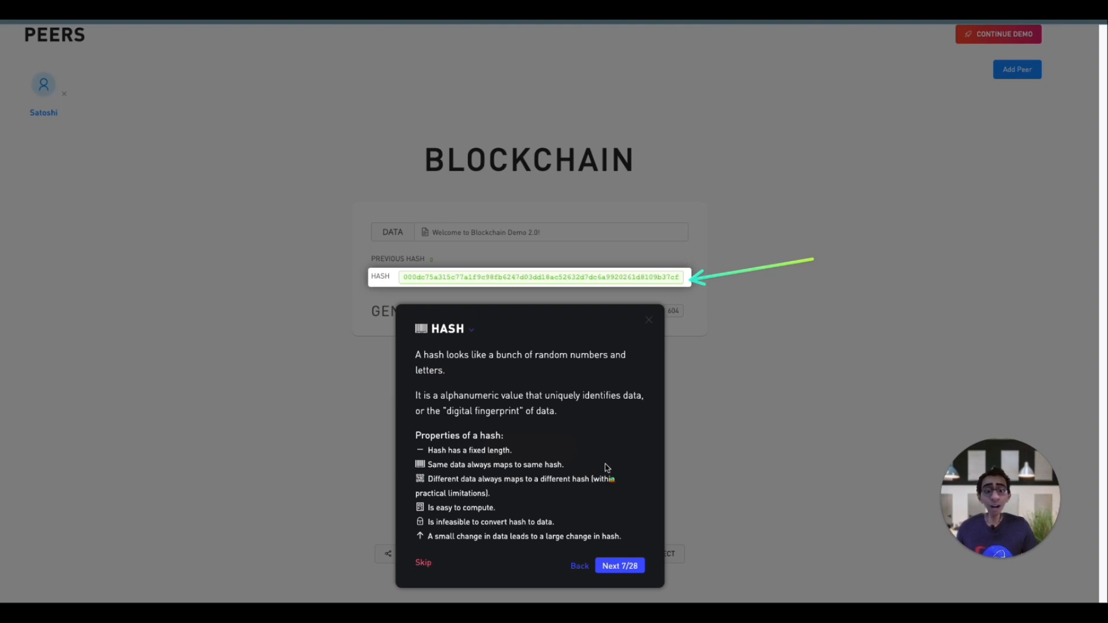
left_click(618, 566)
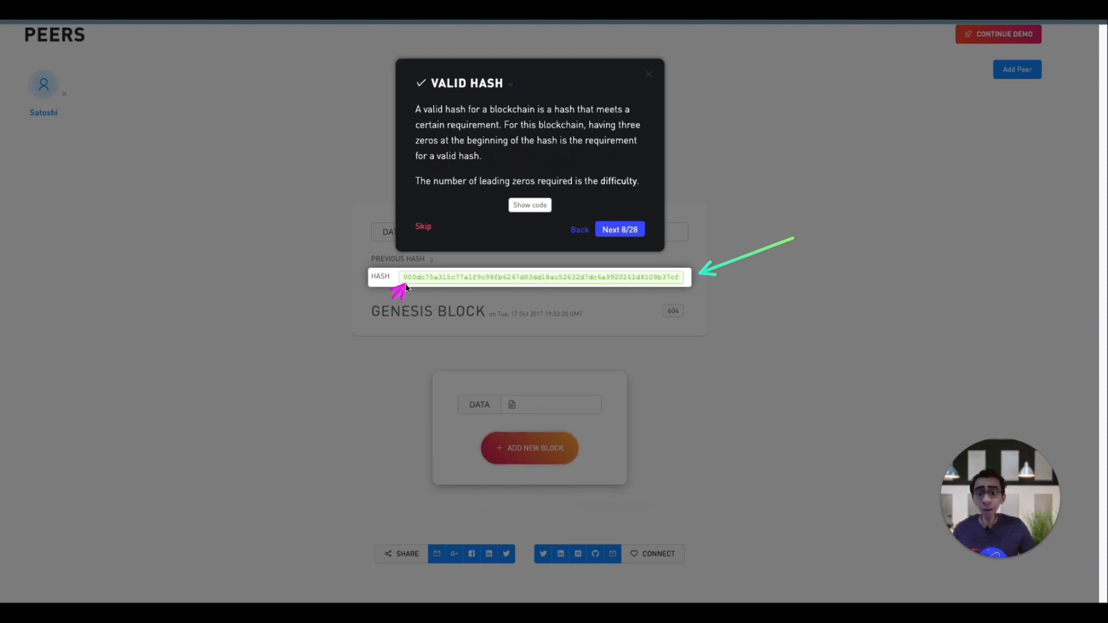
Advance the tour past the block hash calculation to step 12 of 28, the nonce explanation
left_click(619, 228)
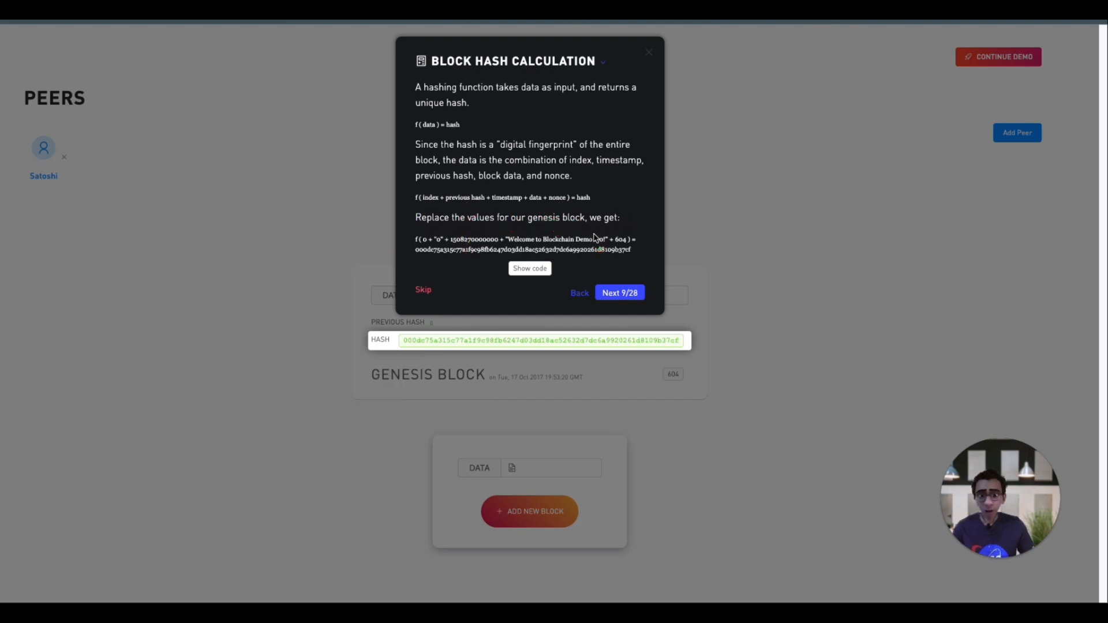
mouse_move(427, 248)
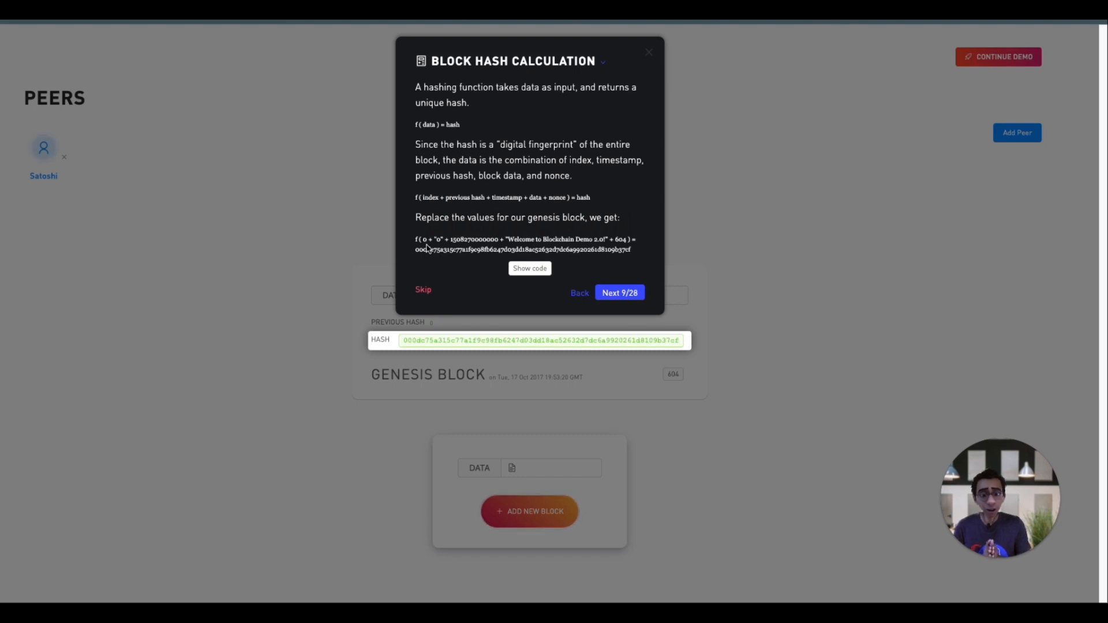
mouse_move(485, 247)
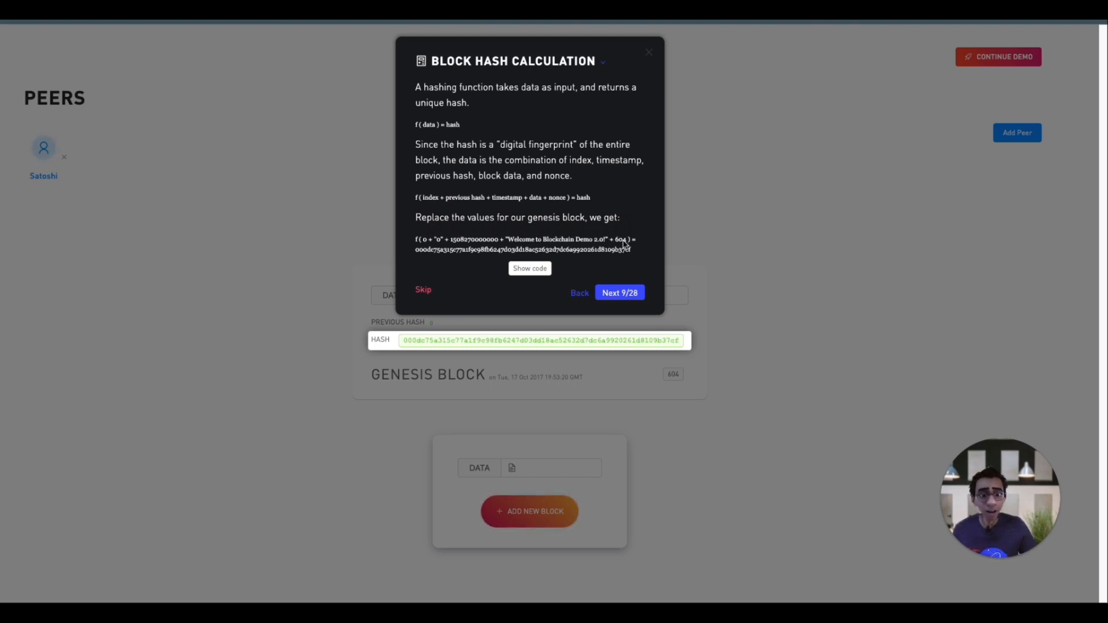
mouse_move(630, 276)
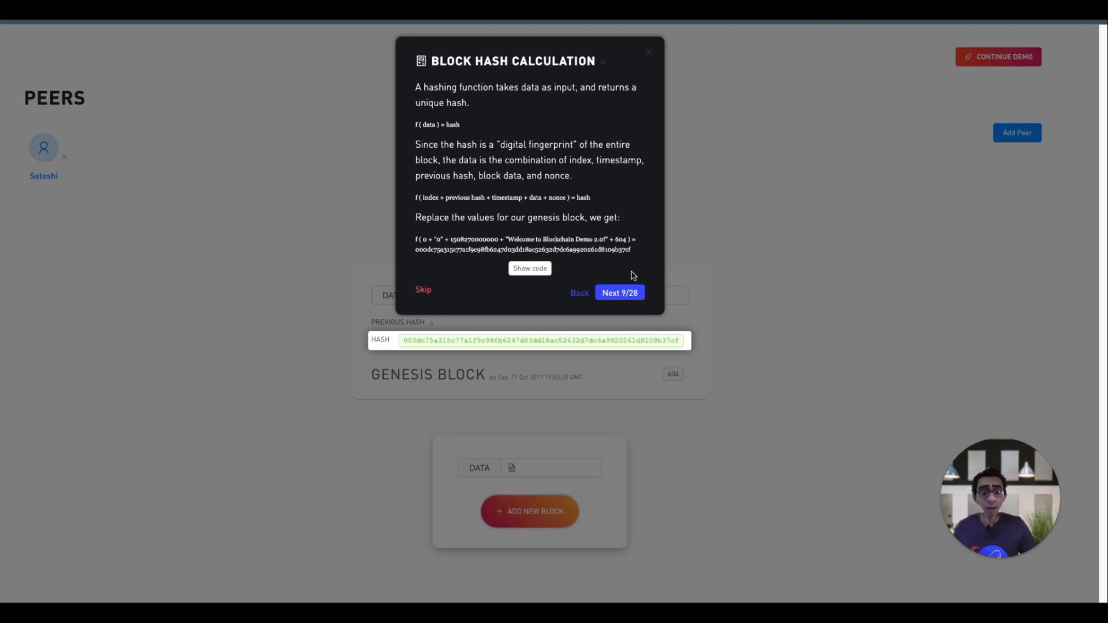
left_click(619, 292)
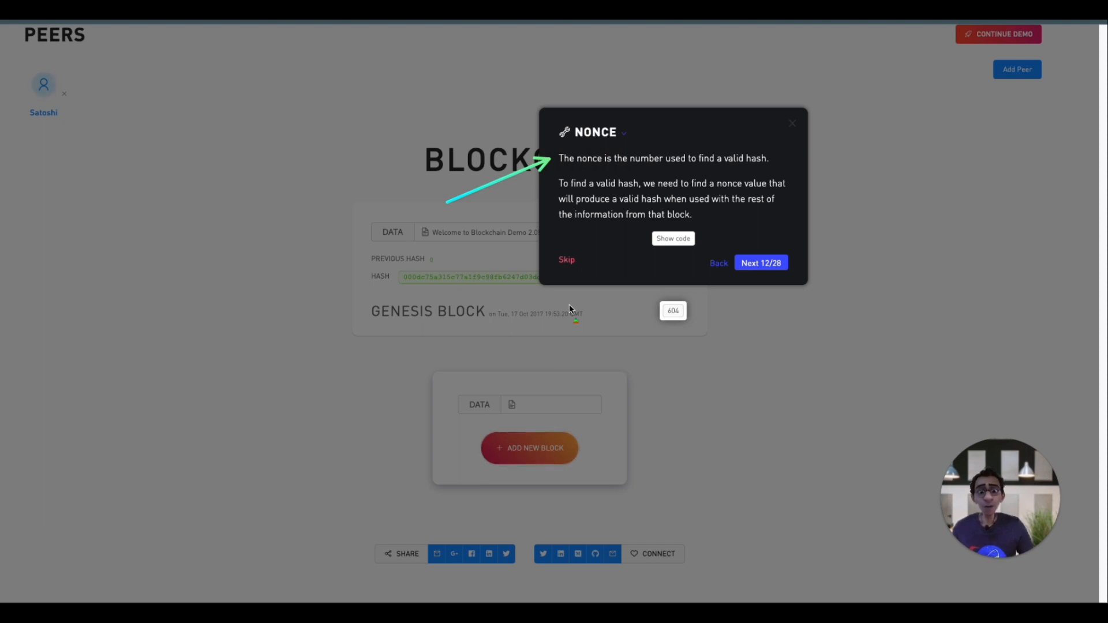
Skip the rest of the tour, leaving the genesis block page fully visible
left_click(566, 260)
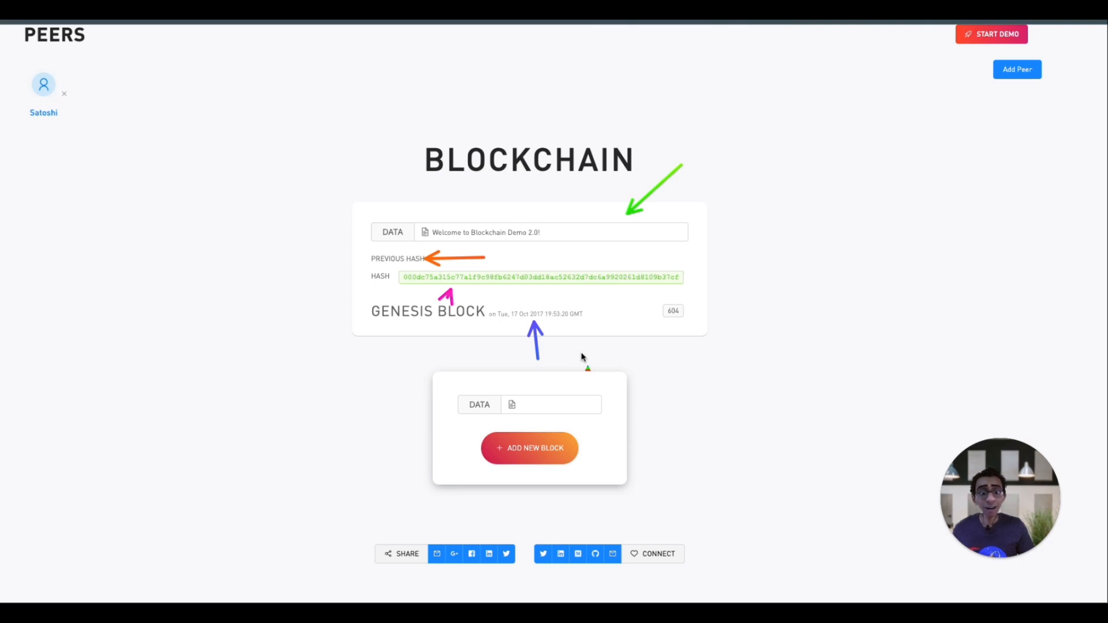
mouse_move(360, 344)
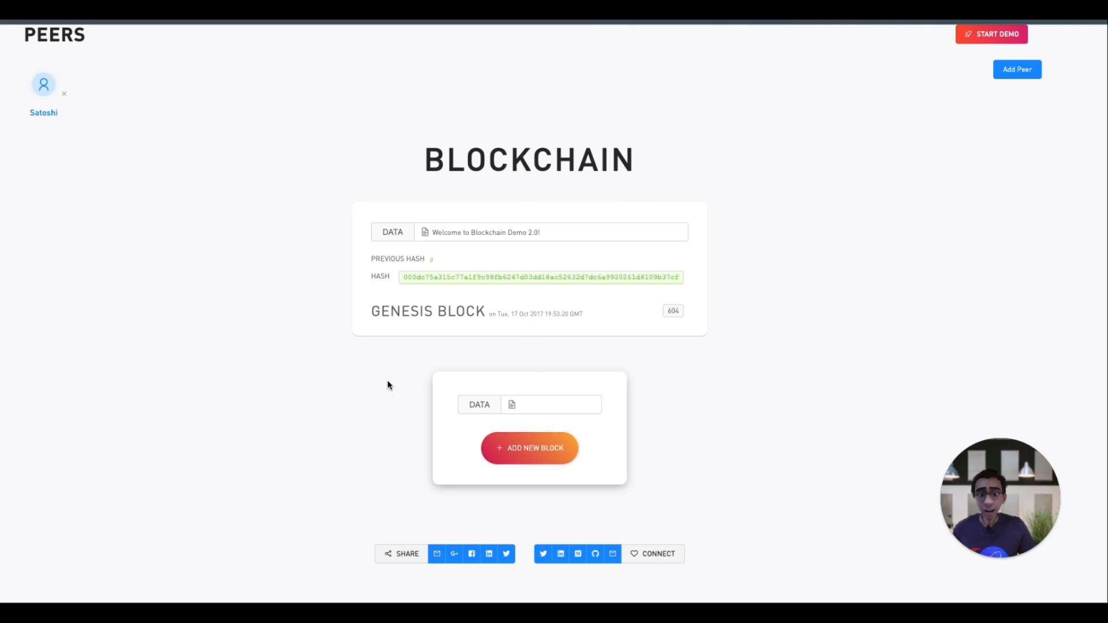
mouse_move(440, 361)
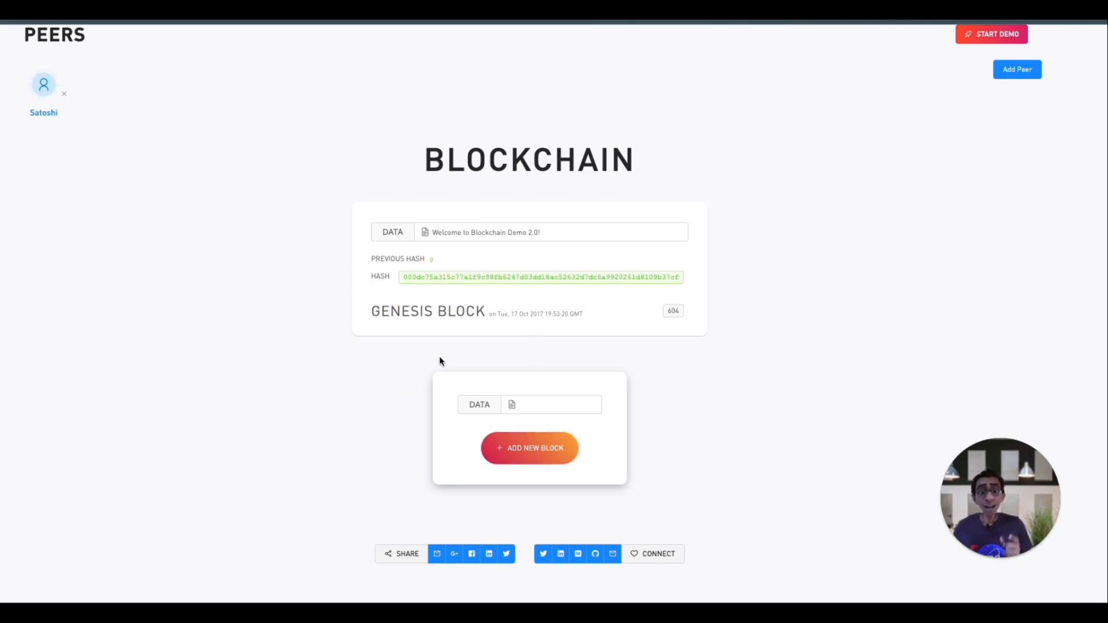
mouse_move(684, 369)
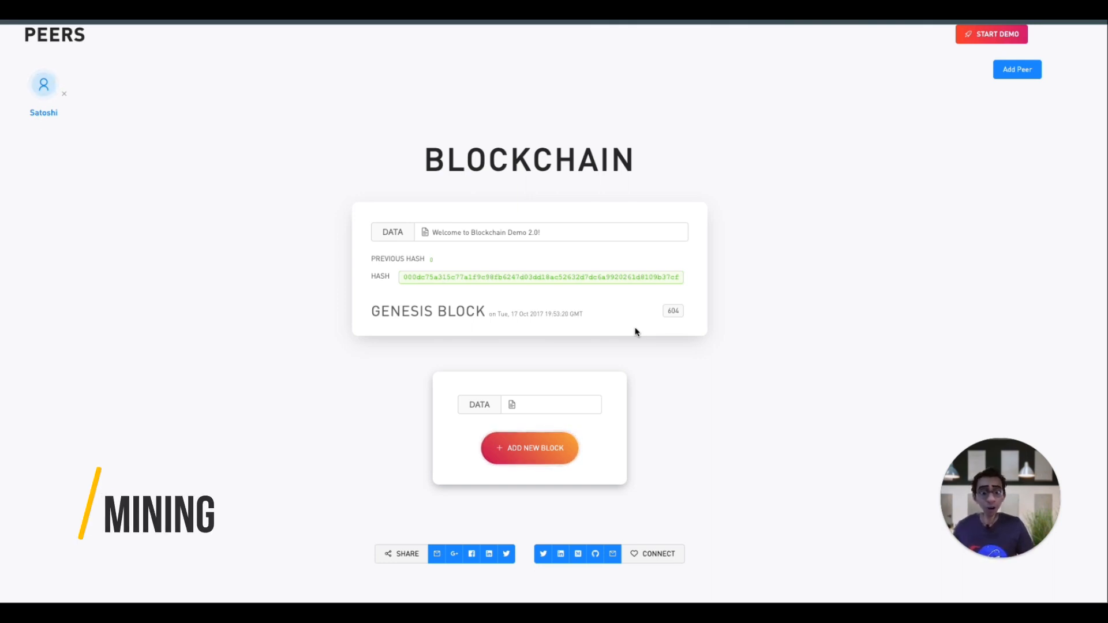
mouse_move(807, 258)
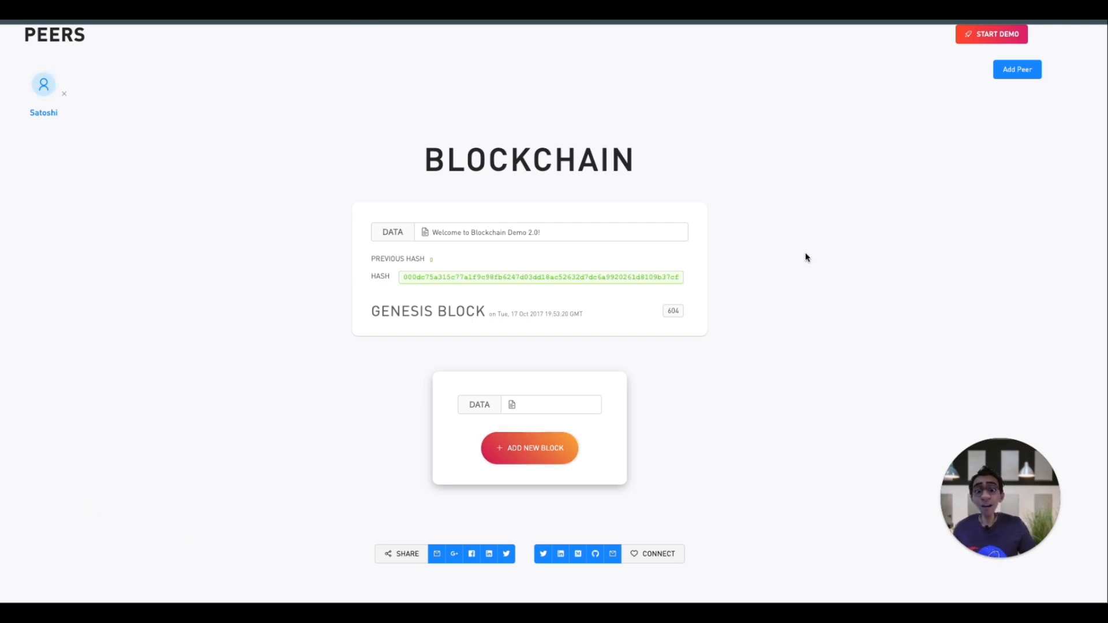
mouse_move(541, 238)
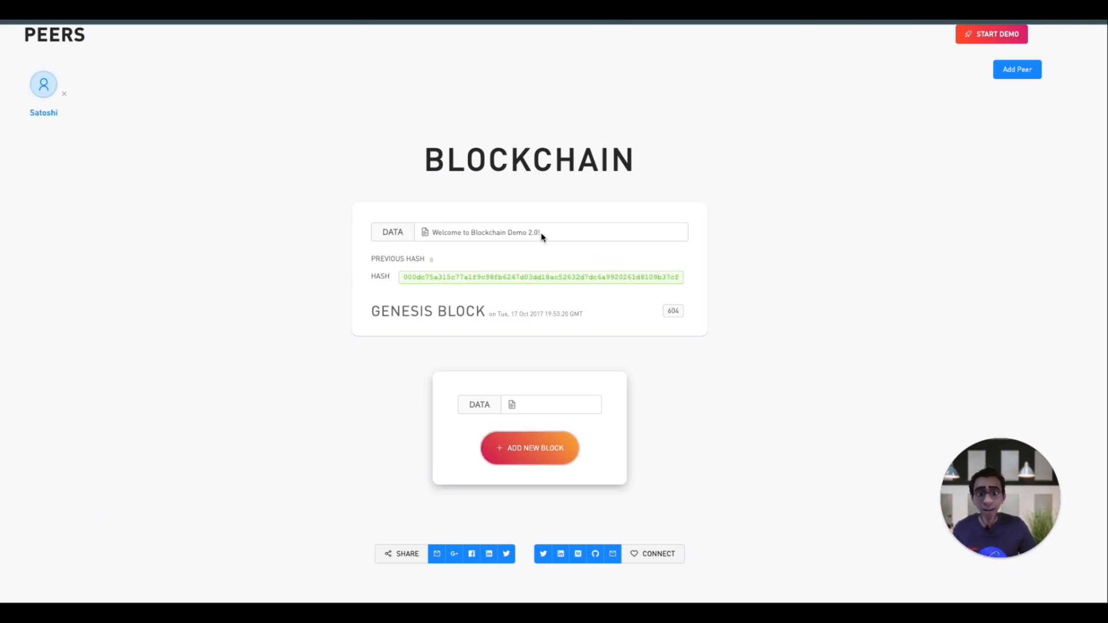
left_click(552, 232)
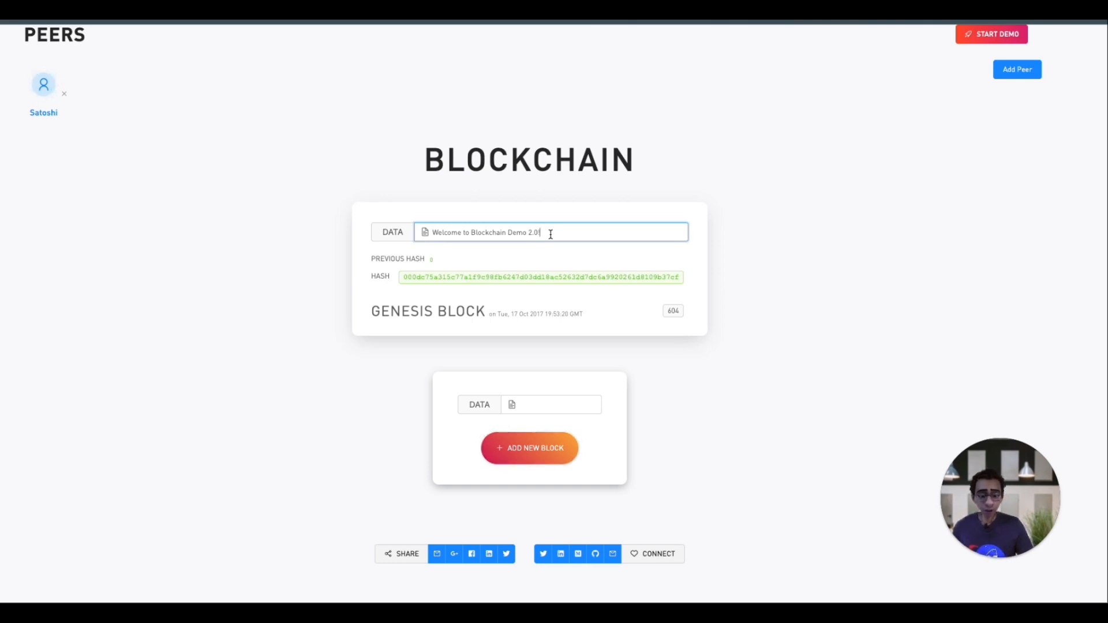
type("Welcome to amazing")
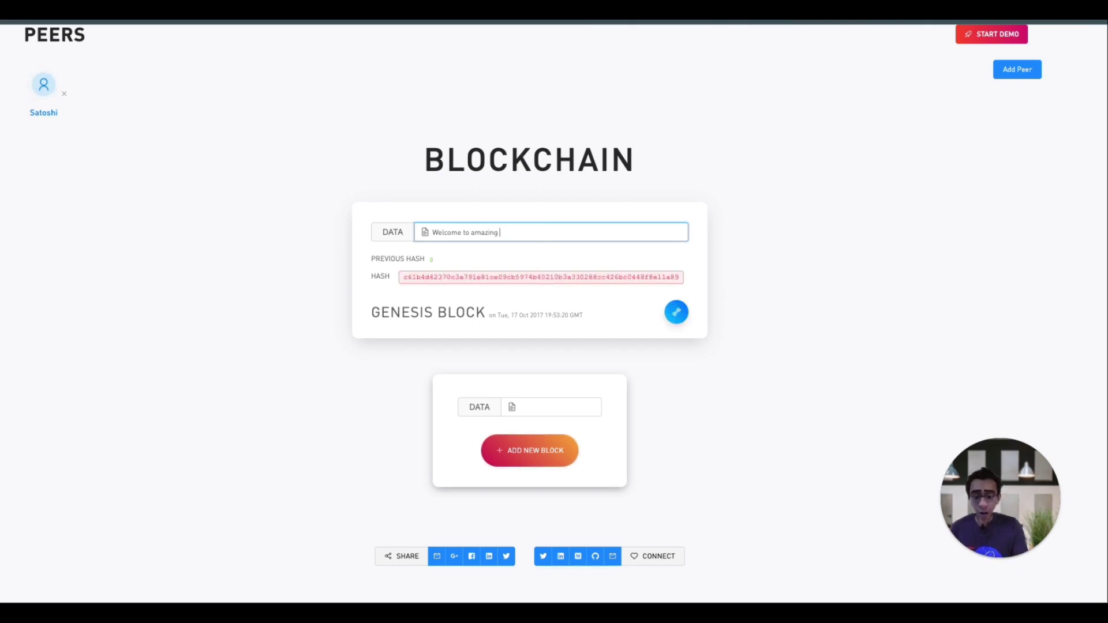
type("blockchain demo")
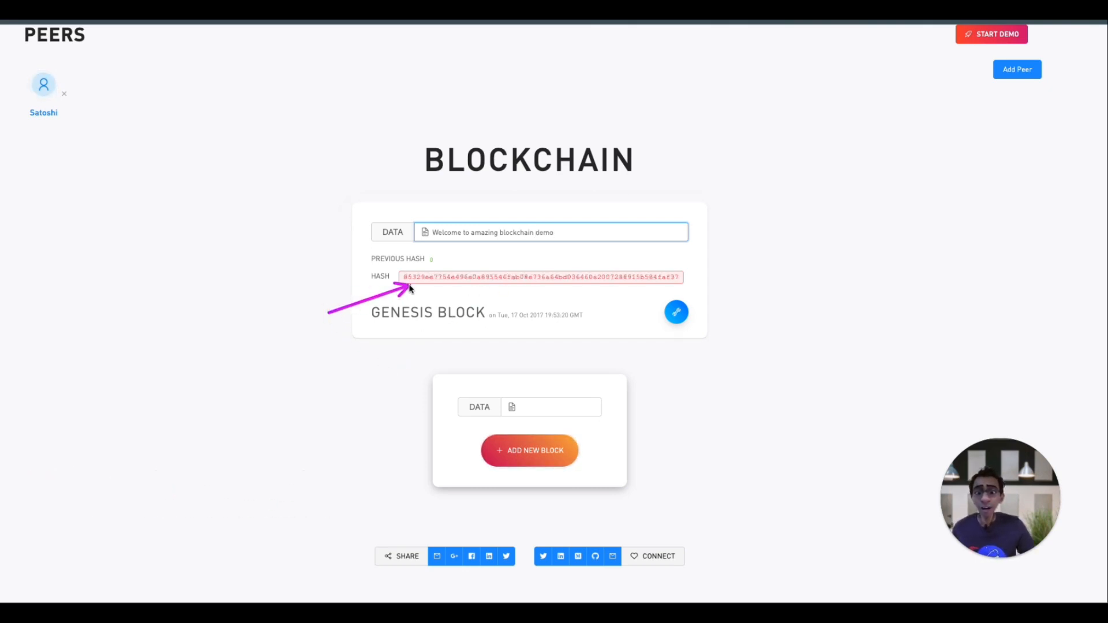
mouse_move(361, 382)
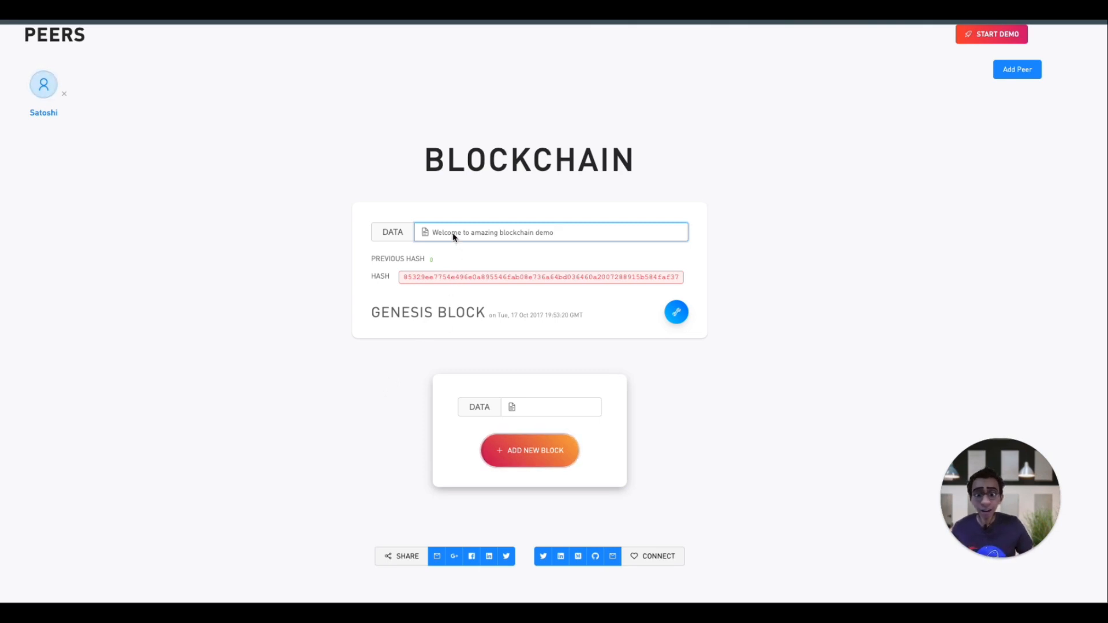
mouse_move(482, 330)
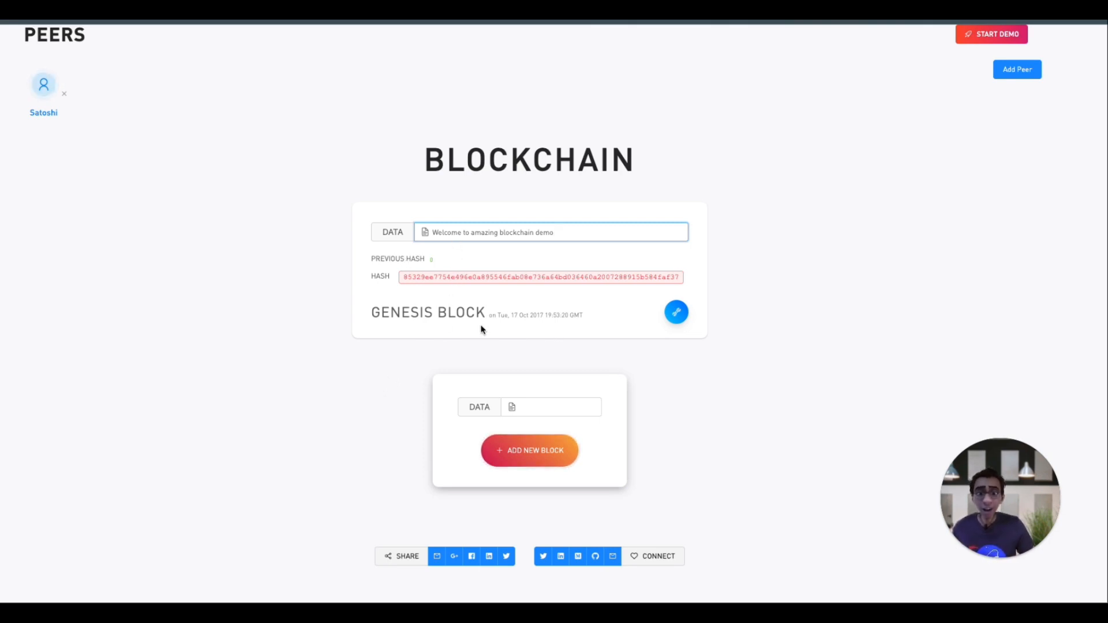
mouse_move(676, 313)
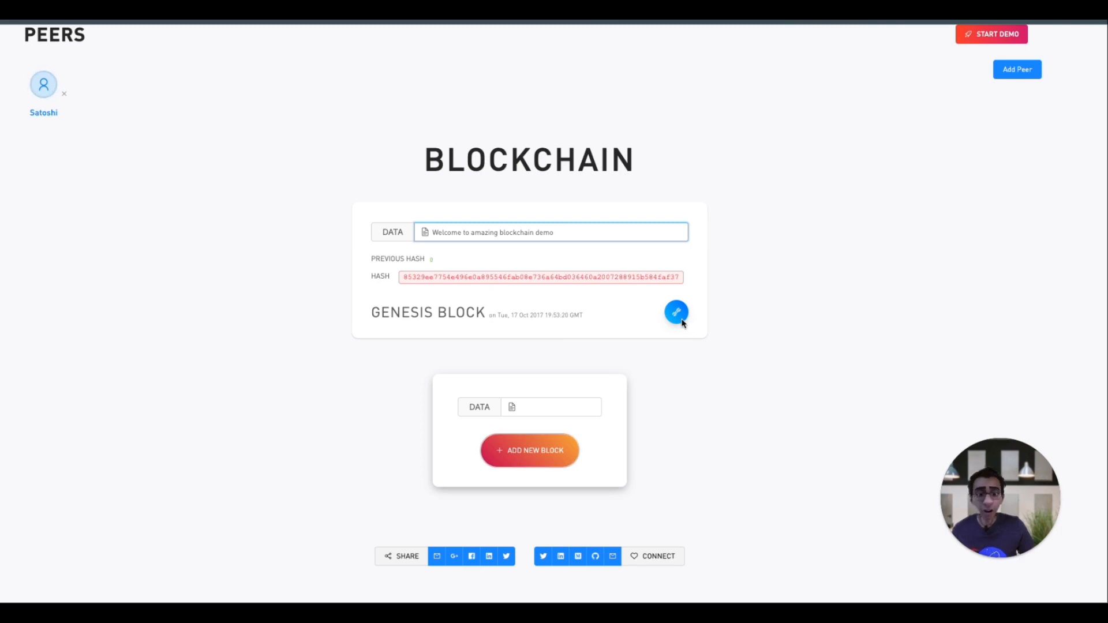
Re-mine the genesis block to nonce 3004 with a valid hash, then leave the tour for the Data field
left_click(675, 311)
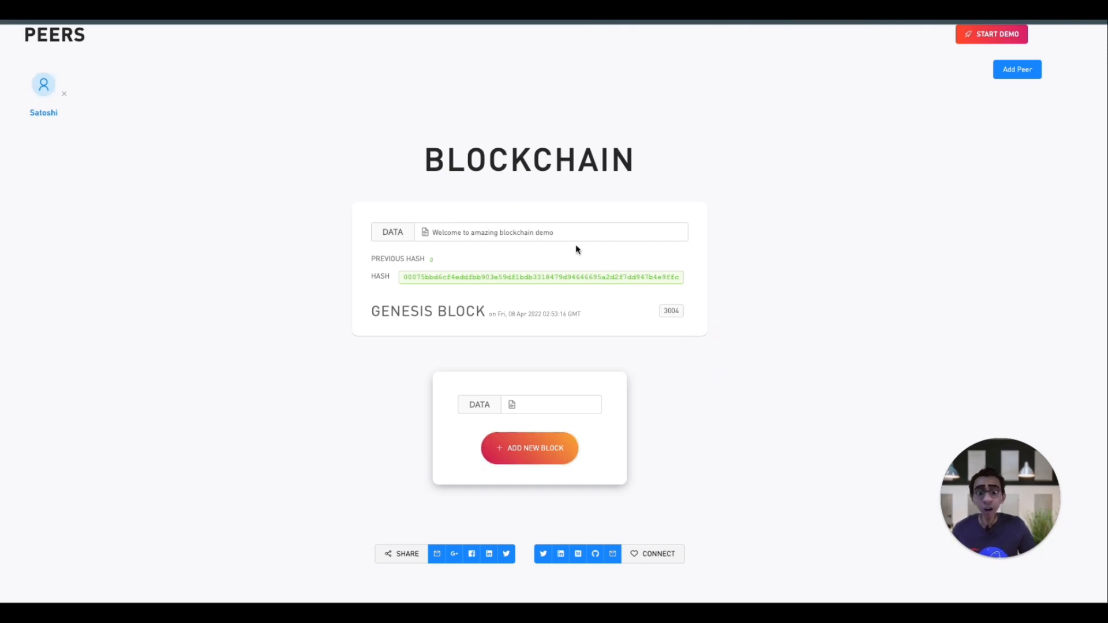
mouse_move(412, 216)
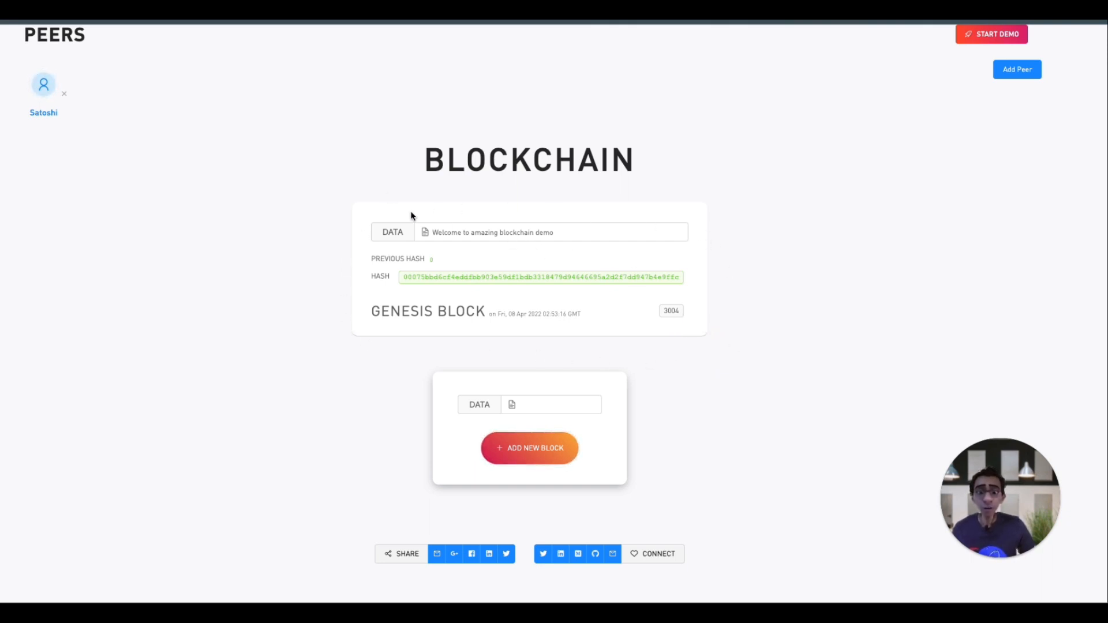
mouse_move(347, 323)
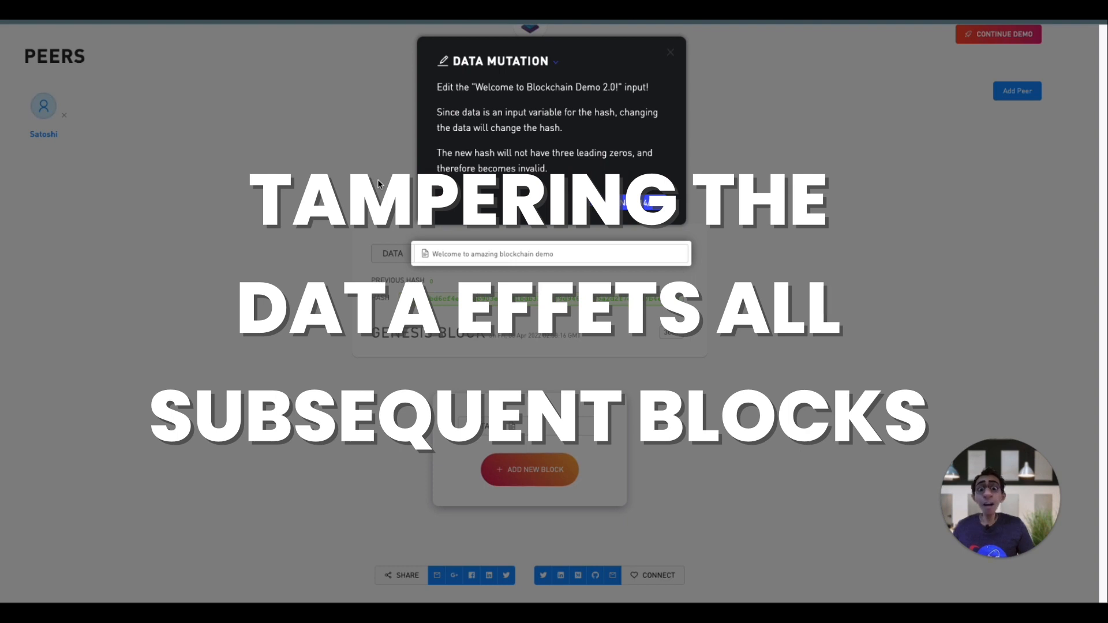
left_click(637, 241)
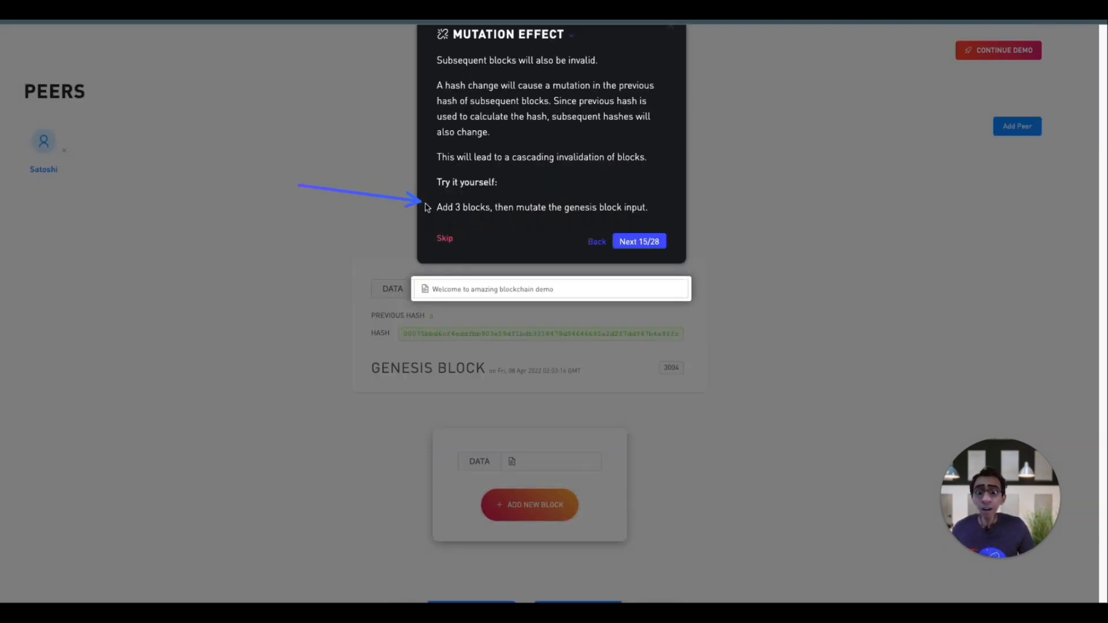
mouse_move(817, 206)
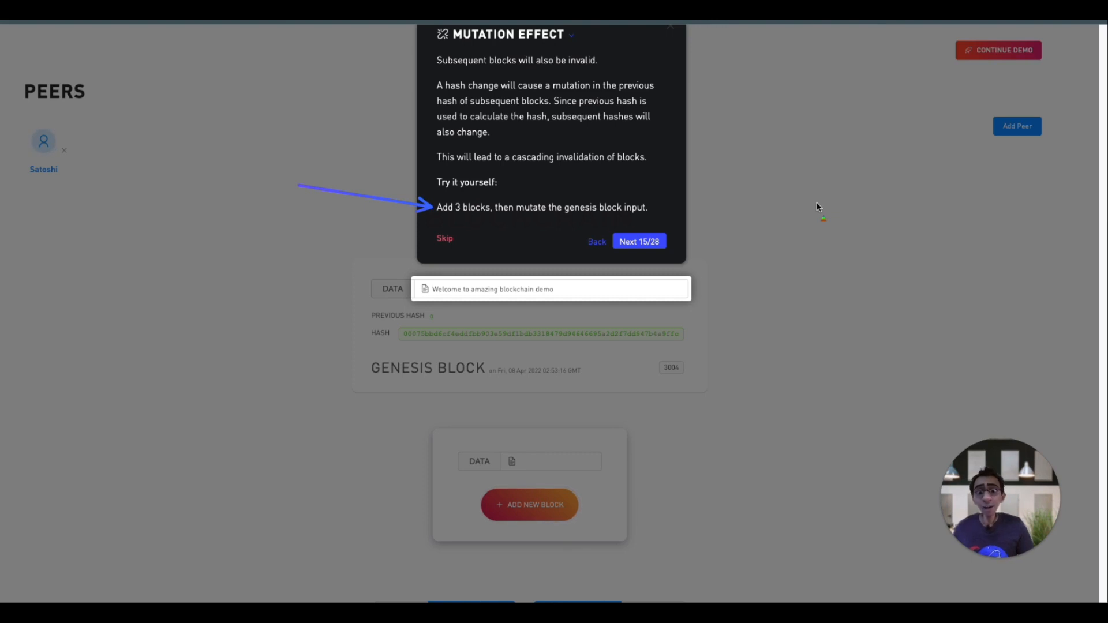
left_click(444, 238)
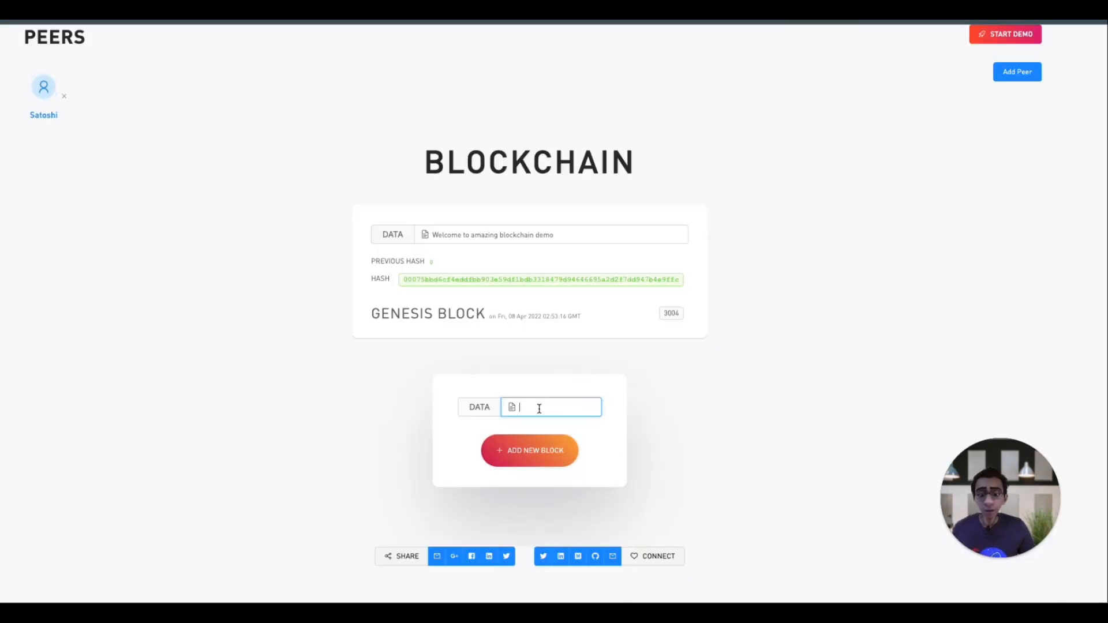
Add blocks 'second block!' and 'Third block!' to the chain, then select the genesis data for editing
type("second block")
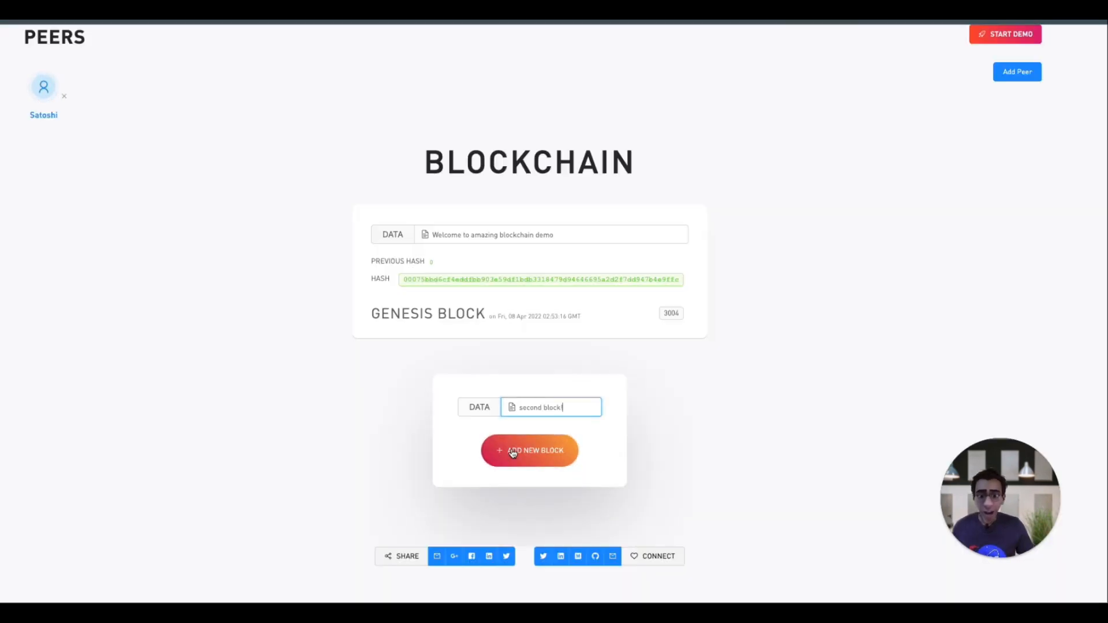
left_click(530, 450)
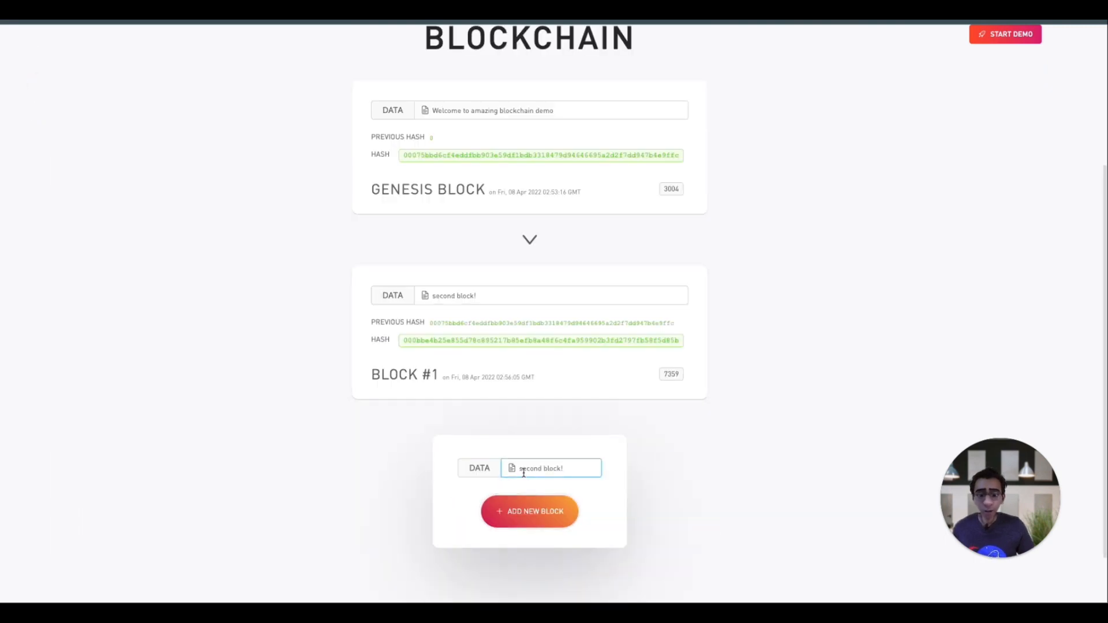
left_click(530, 511)
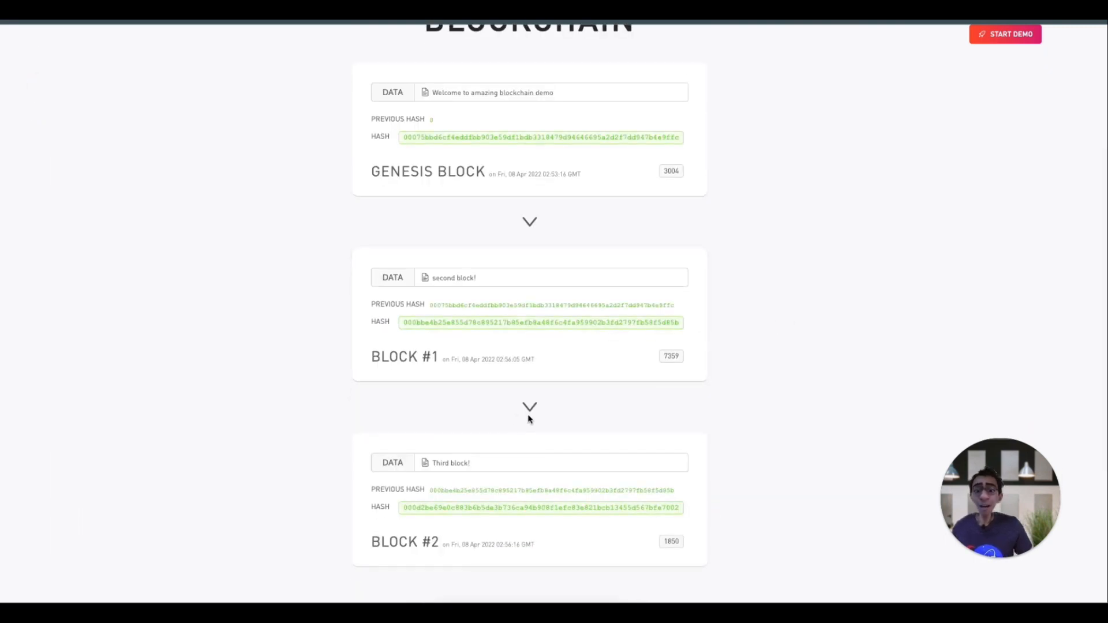
mouse_move(562, 209)
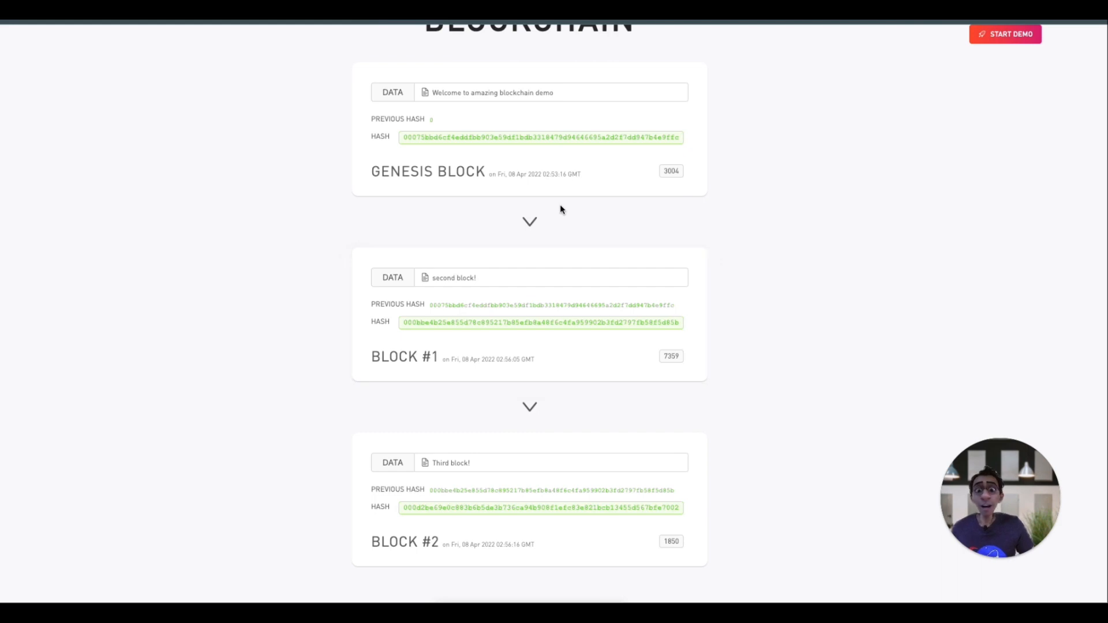
double_click(543, 93)
type("!")
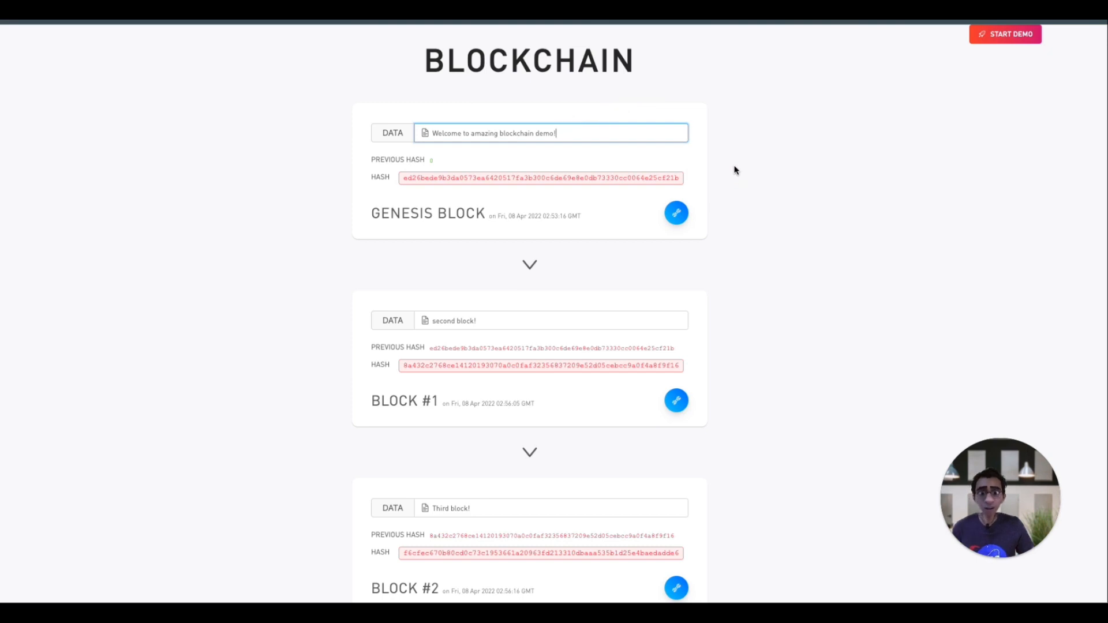
mouse_move(396, 180)
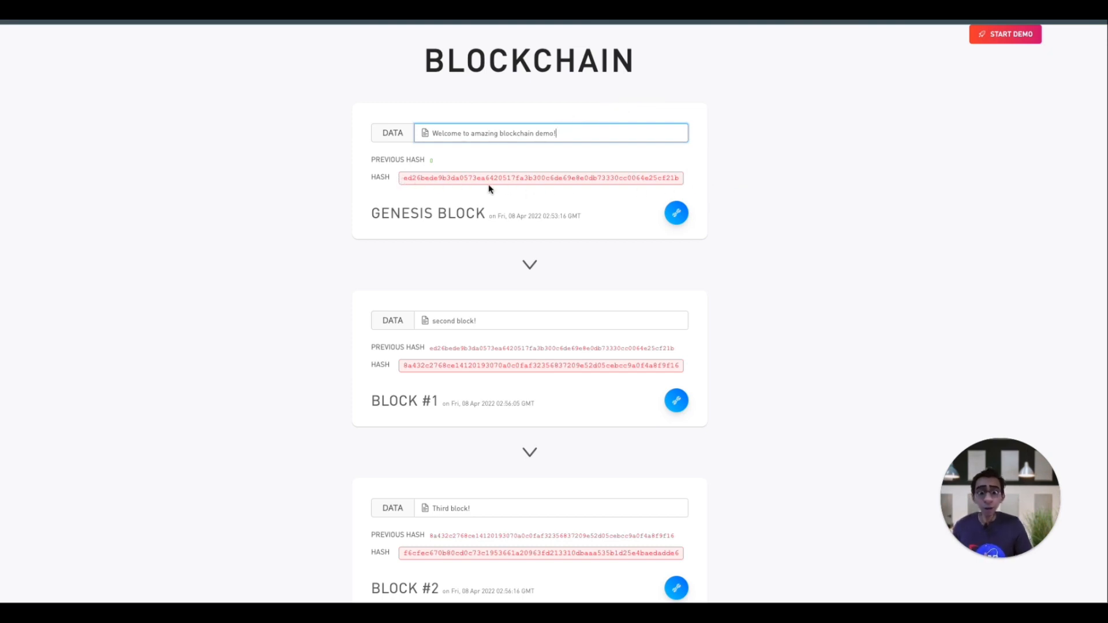
mouse_move(487, 237)
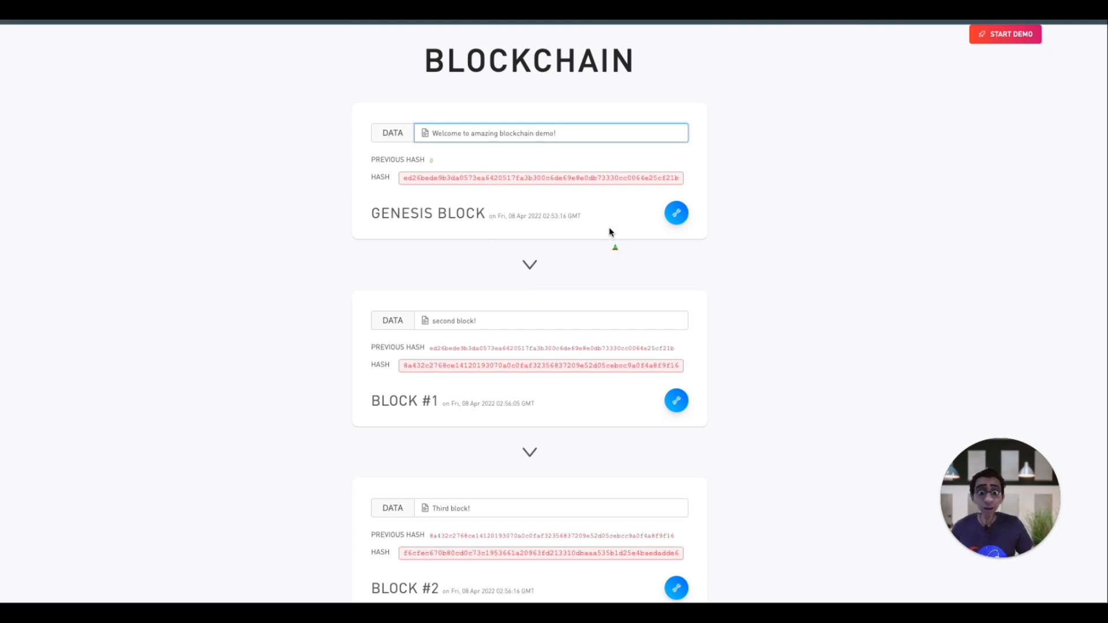
mouse_move(602, 335)
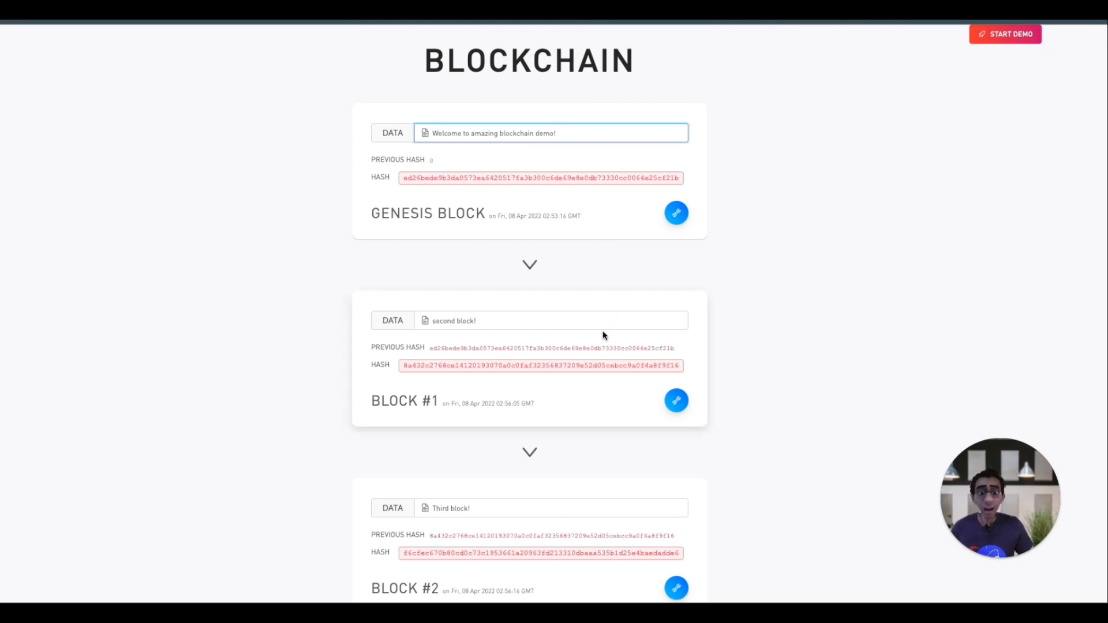
mouse_move(638, 305)
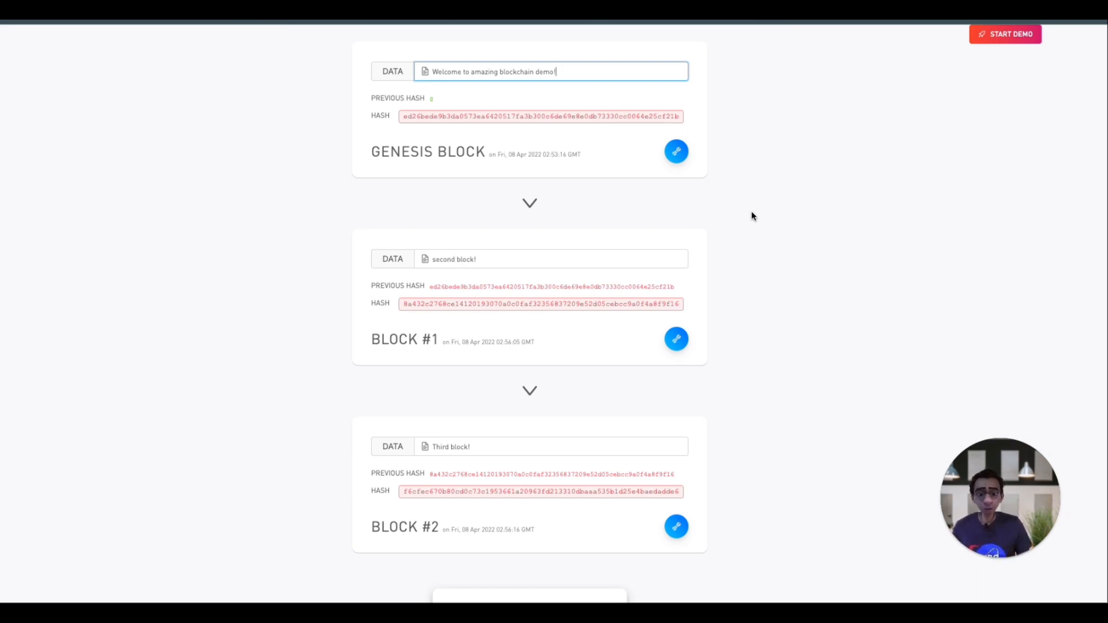
Append '!' to the genesis data so all three blocks' hashes turn invalid red
type("!")
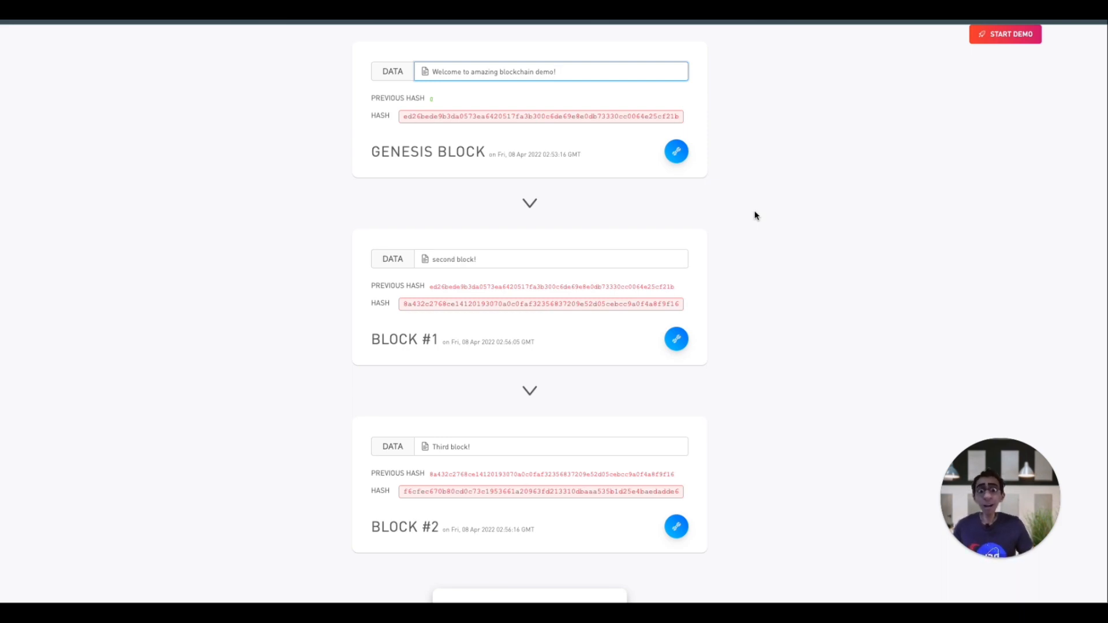
Re-mine the genesis block, Block #1 and Block #2 to nonces 7609, 5432 and 4046, all hashes green
left_click(675, 151)
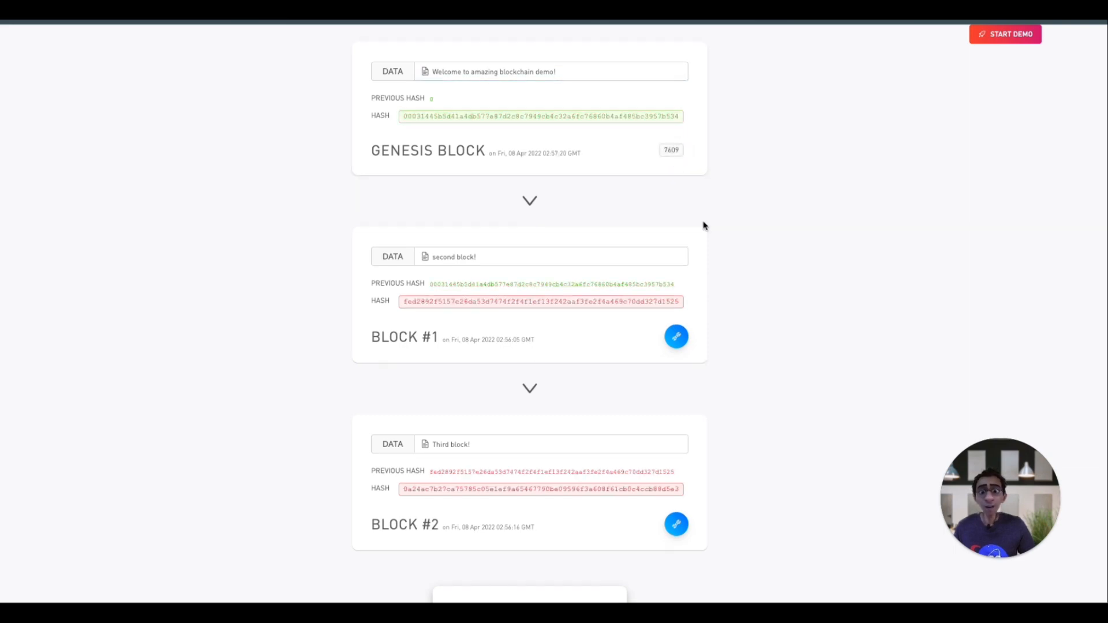
scroll("up", 3)
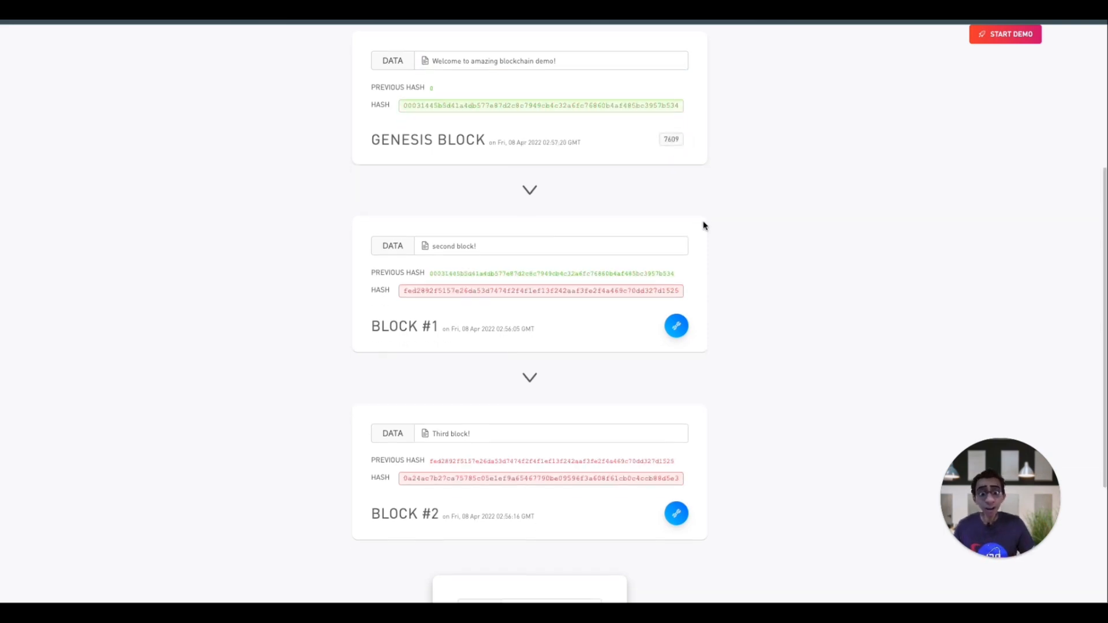
scroll("down", 3)
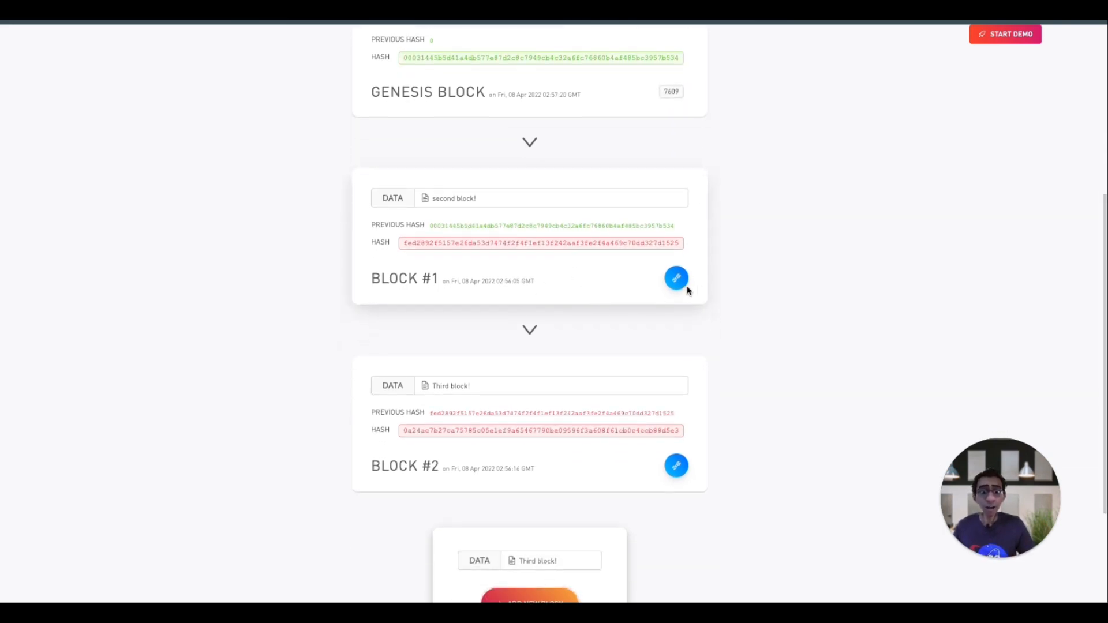
left_click(675, 278)
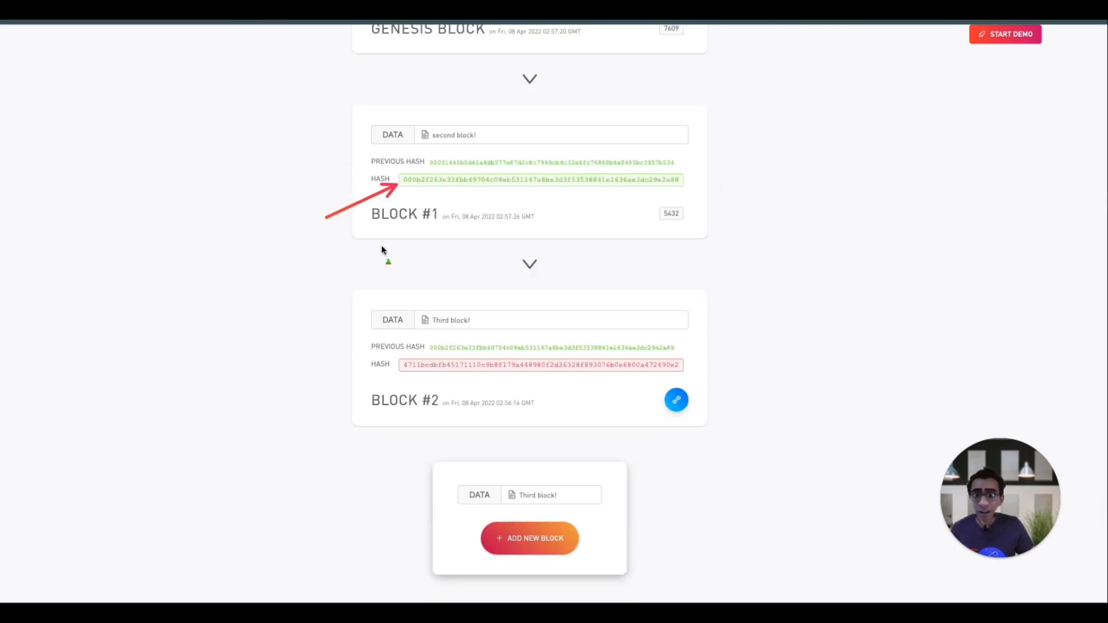
scroll("down", 3)
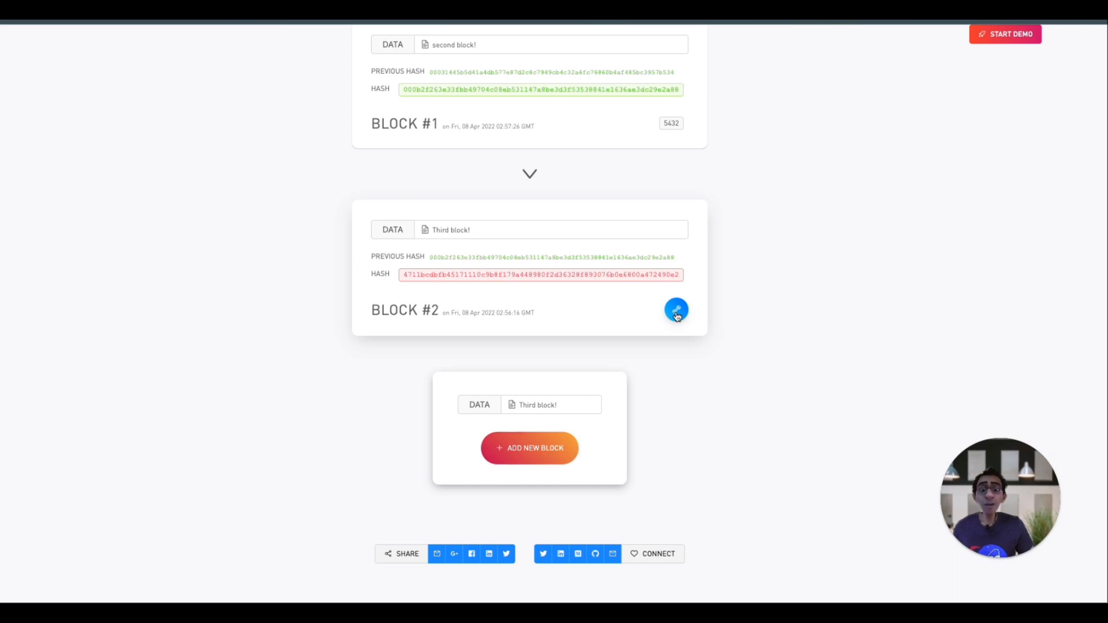
left_click(675, 309)
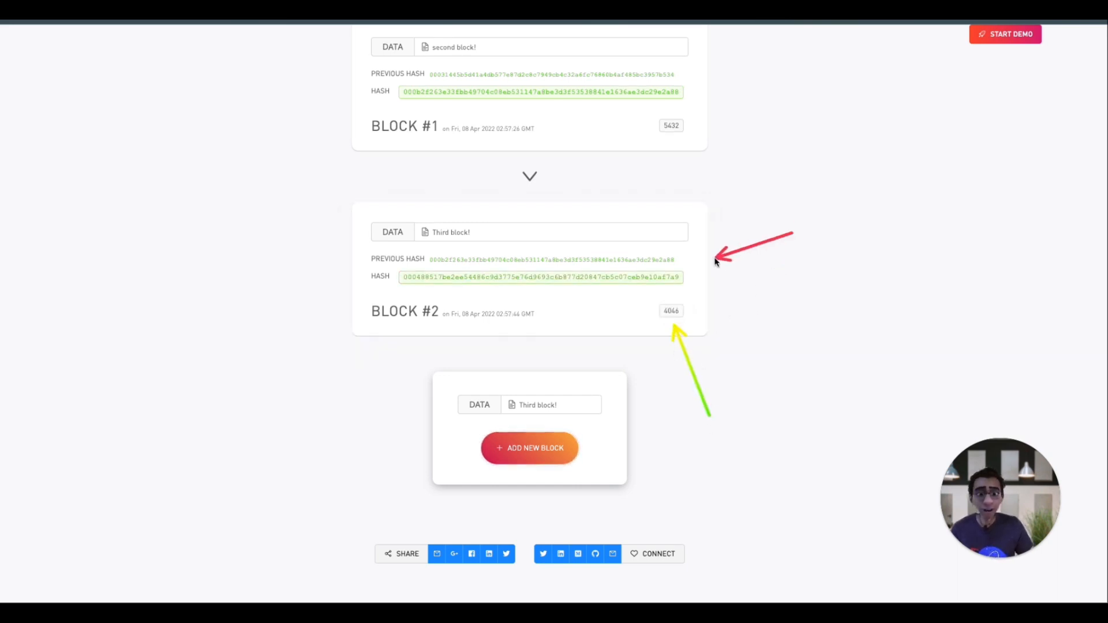
scroll("up", 3)
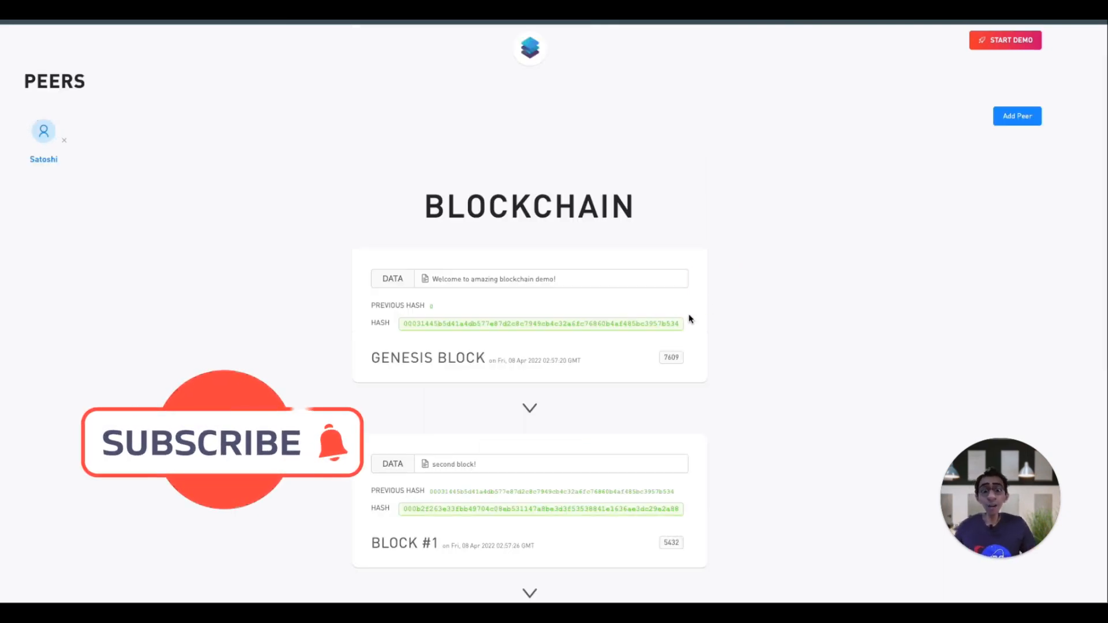
scroll("down", 3)
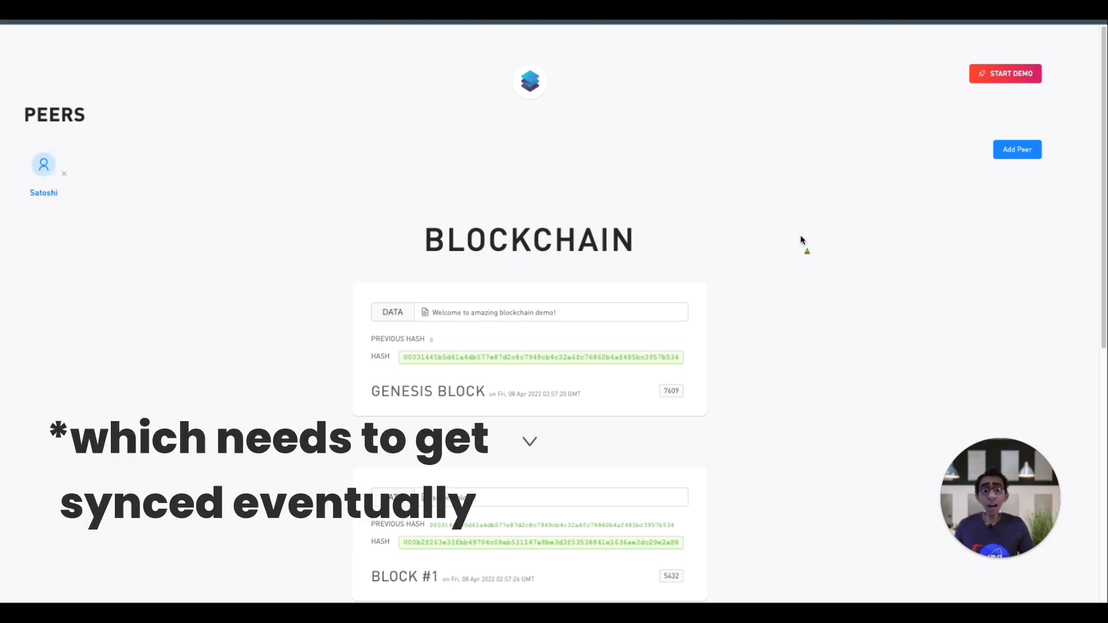
mouse_move(919, 297)
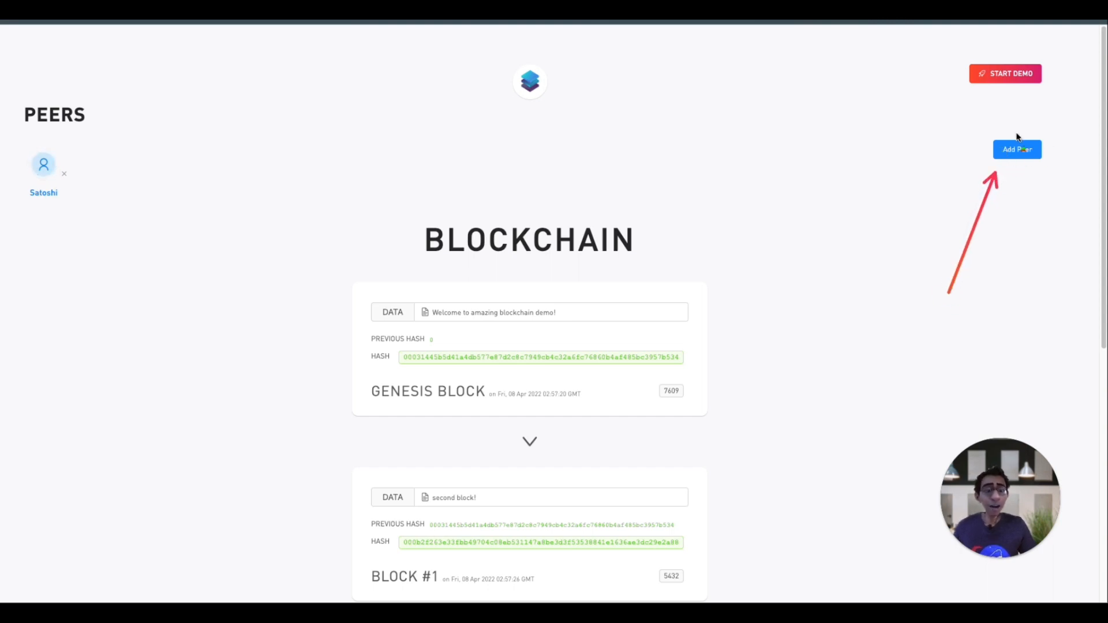
mouse_move(1013, 254)
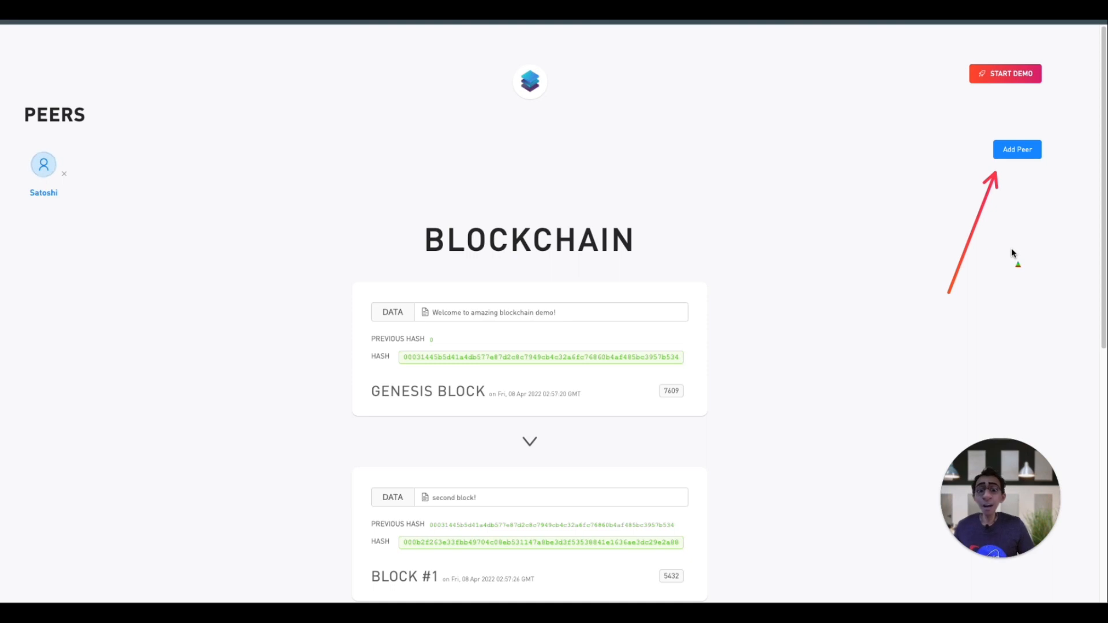